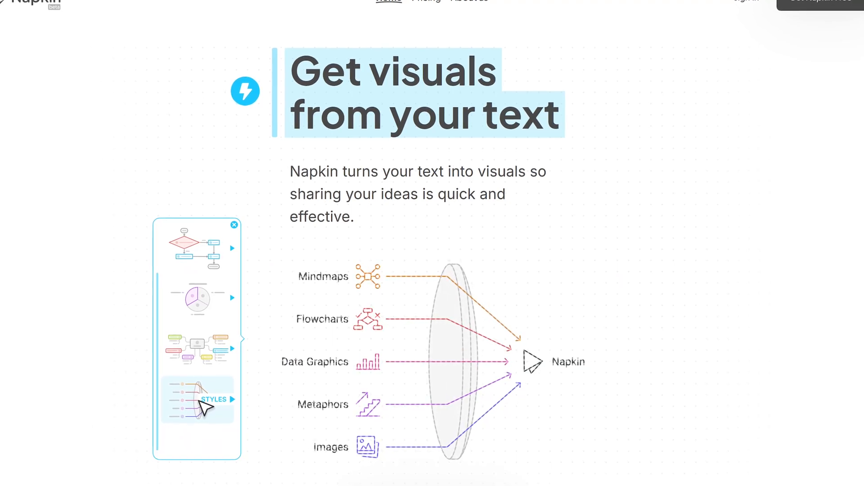
Step: Scroll through the Napkin homepage hero section about turning text into visuals
scroll("down", 3)
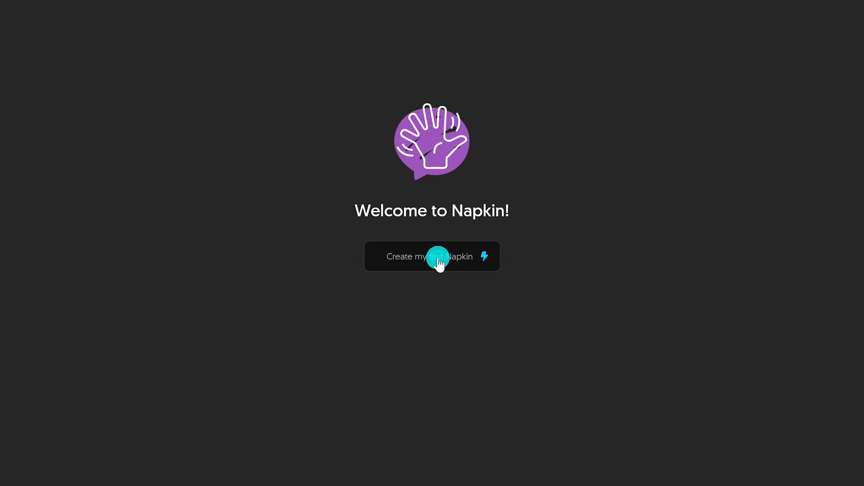
Step: Create a first napkin with AI-generated text from the 'Brand proposal for plant care company' suggestion
left_click(431, 255)
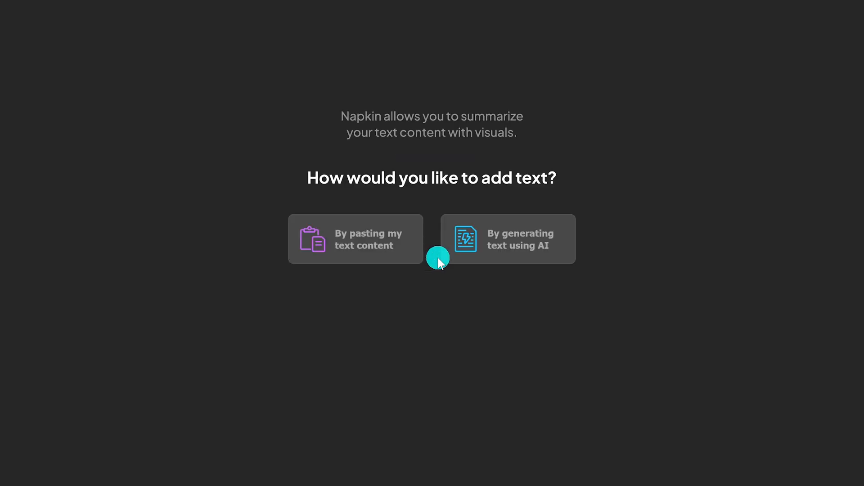
mouse_move(439, 260)
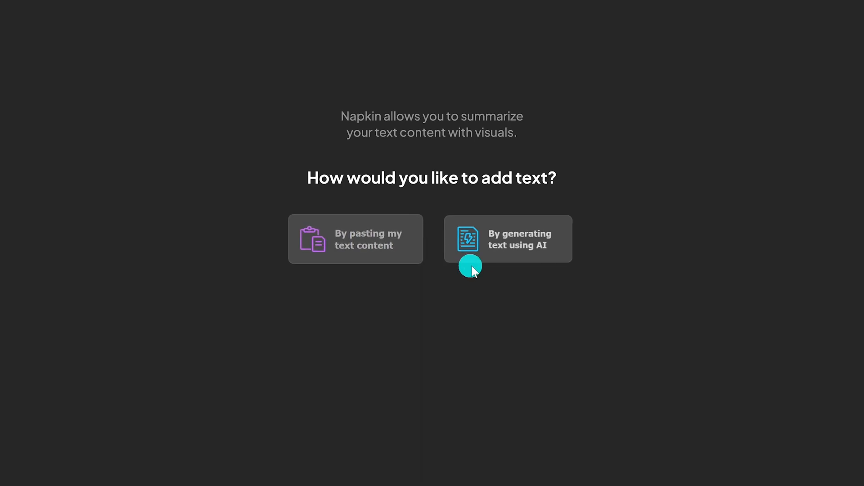
mouse_move(496, 264)
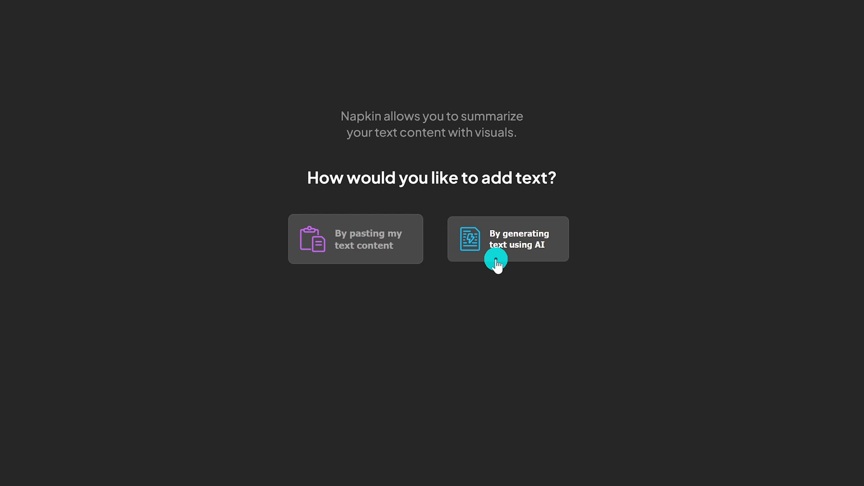
left_click(507, 238)
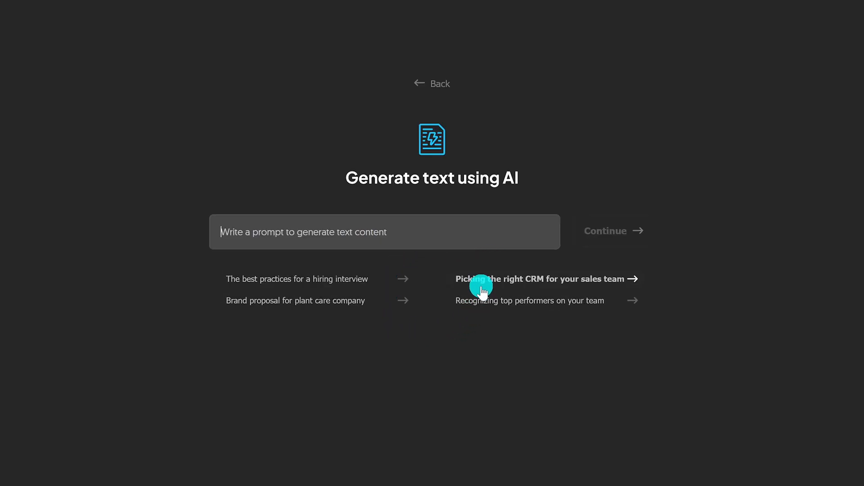
mouse_move(424, 306)
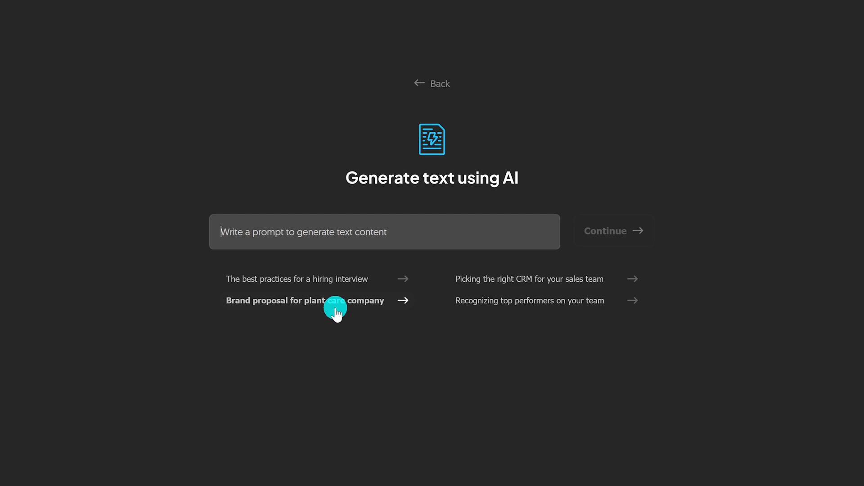
left_click(303, 300)
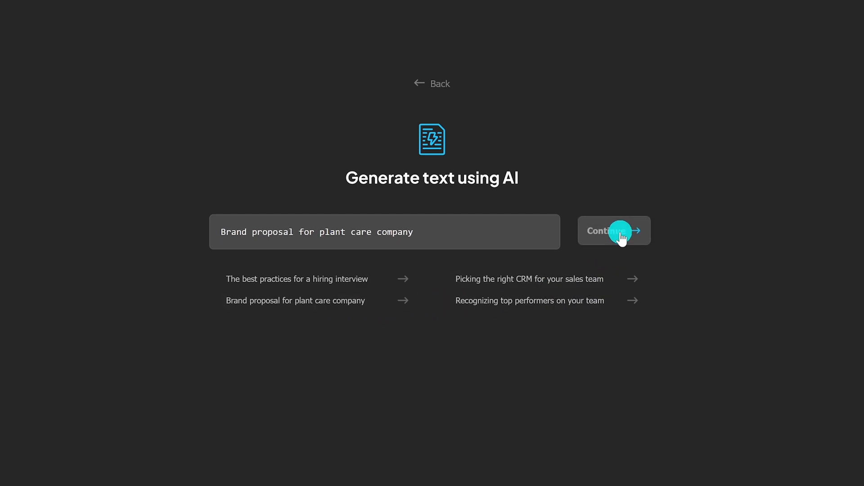
left_click(613, 230)
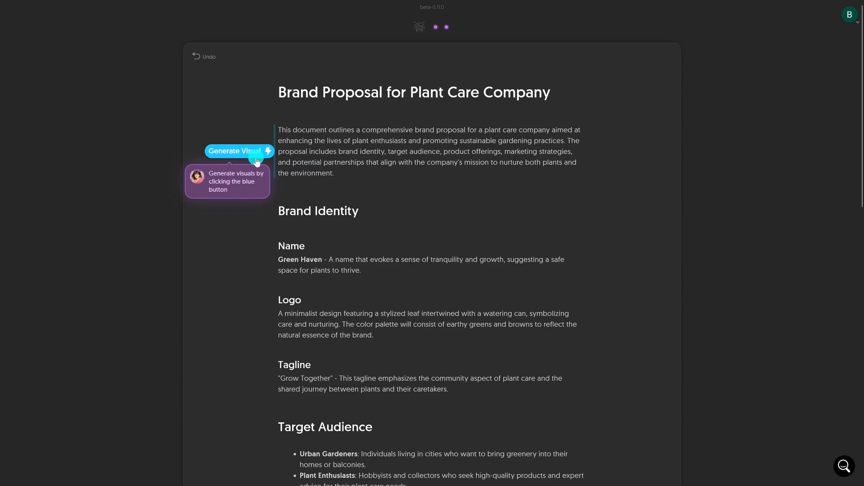
mouse_move(254, 159)
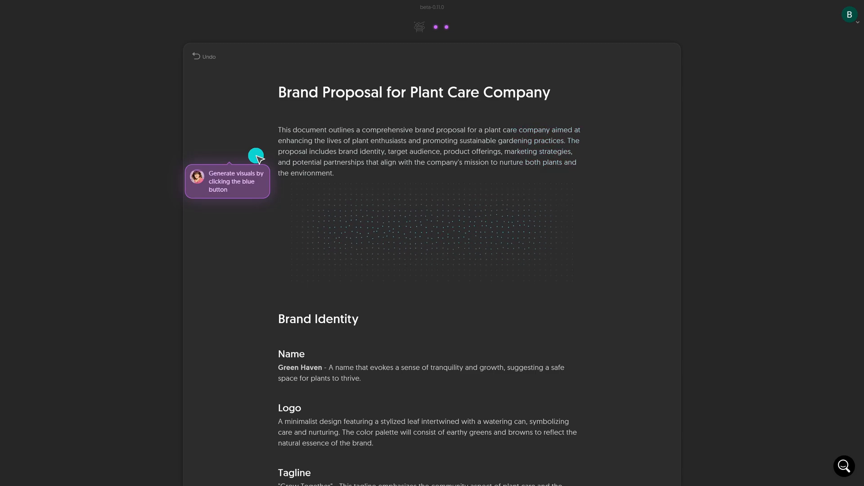
Step: Browse visual layouts for the intro, trying the SWOT and radial Brand Proposal diagrams
left_click(255, 155)
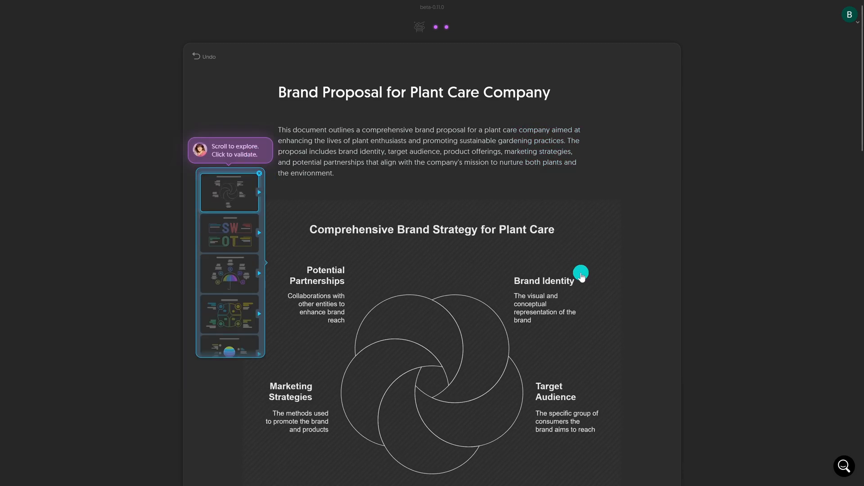
scroll("down", 3)
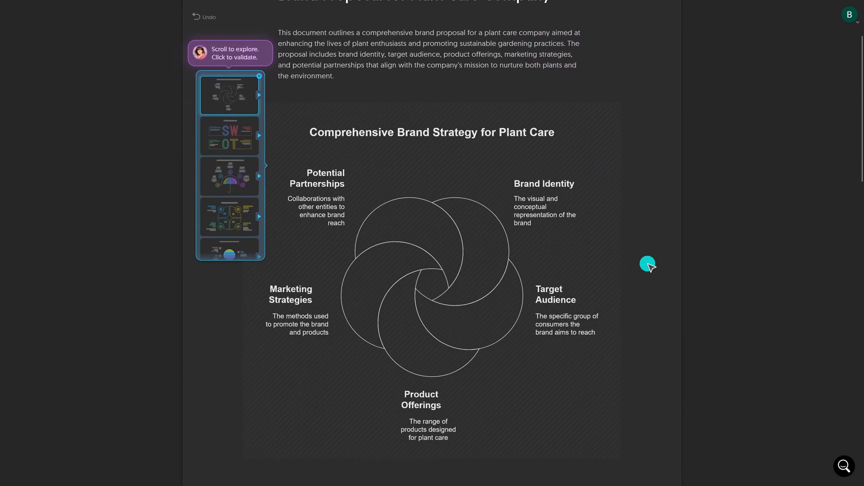
left_click(228, 136)
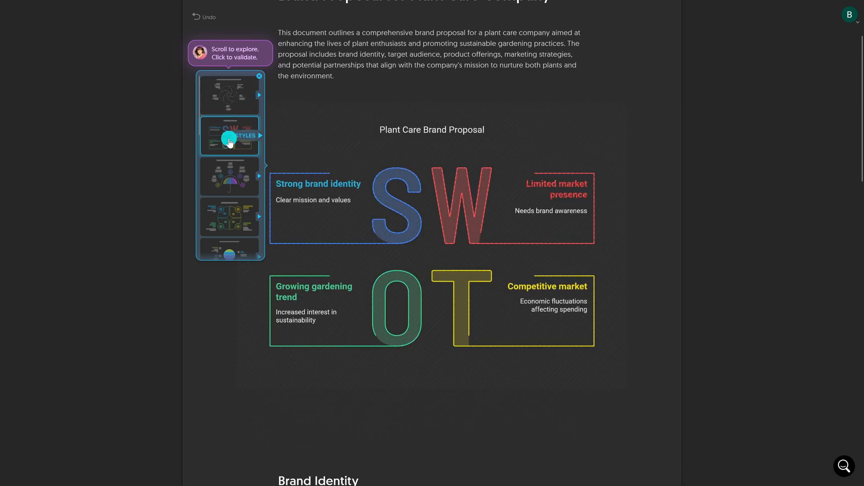
left_click(228, 226)
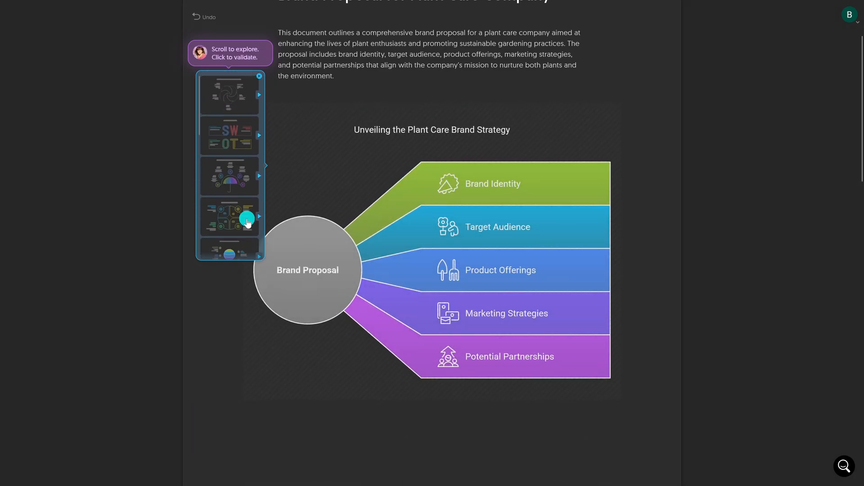
Step: Apply the bright colourful four-petal SWOT variation beneath the intro paragraph
left_click(228, 216)
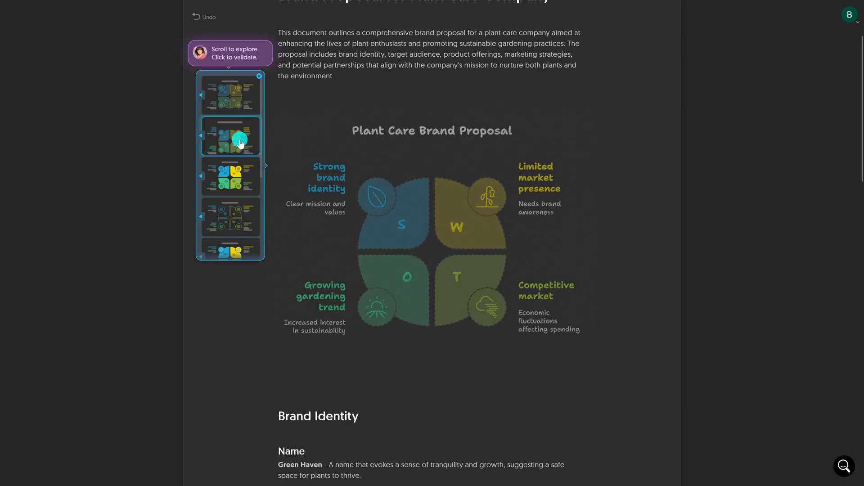
left_click(230, 176)
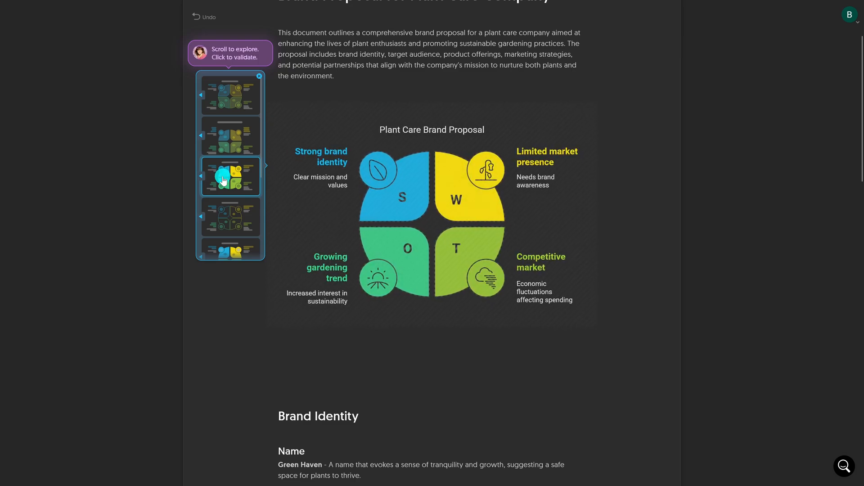
left_click(575, 113)
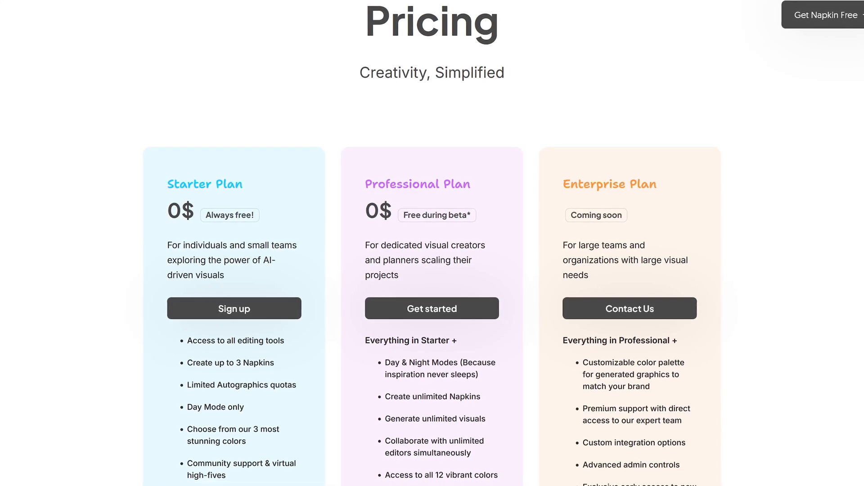
Step: Scroll through the Starter, Professional and Enterprise plan cards on Napkin's pricing page
scroll("down", 3)
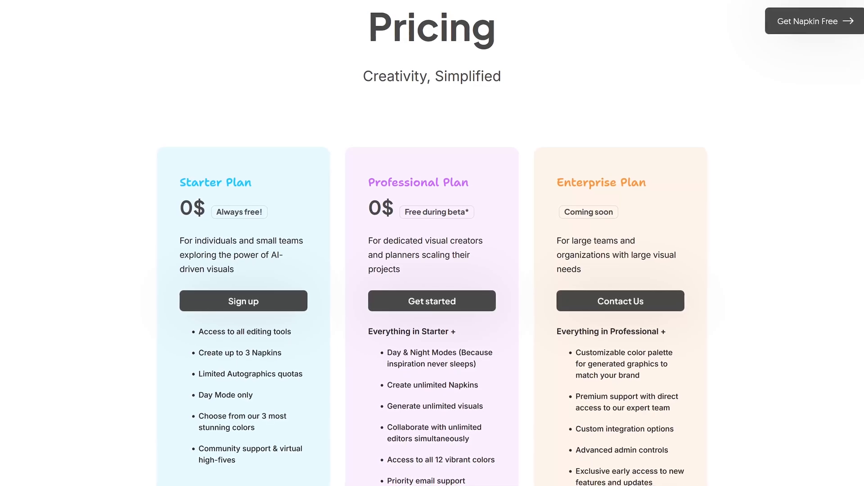
scroll("down", 3)
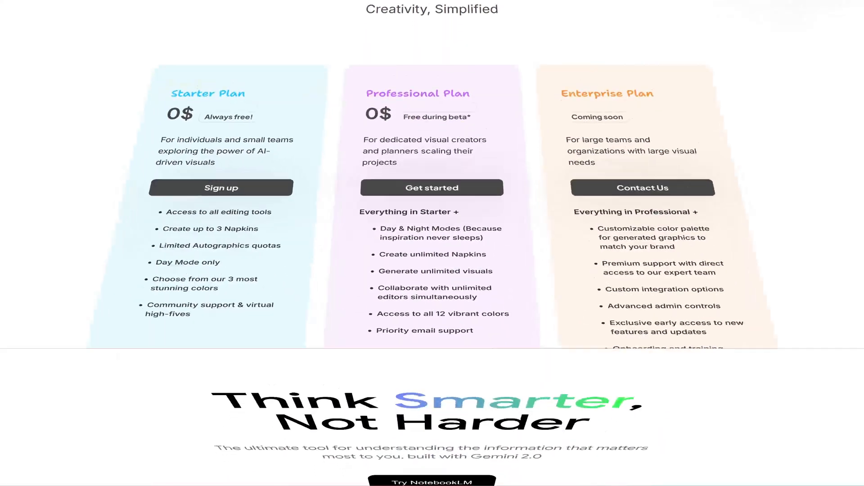
scroll("down", 3)
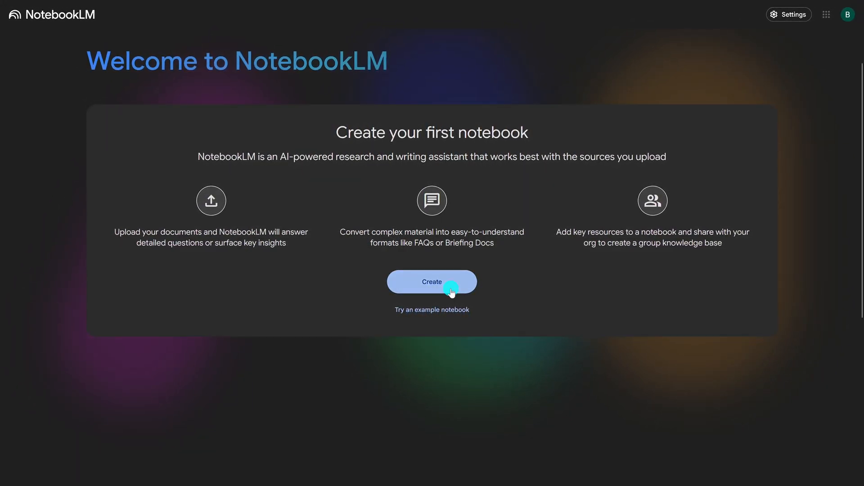
Step: Create a first notebook from the NotebookLM welcome screen
left_click(431, 282)
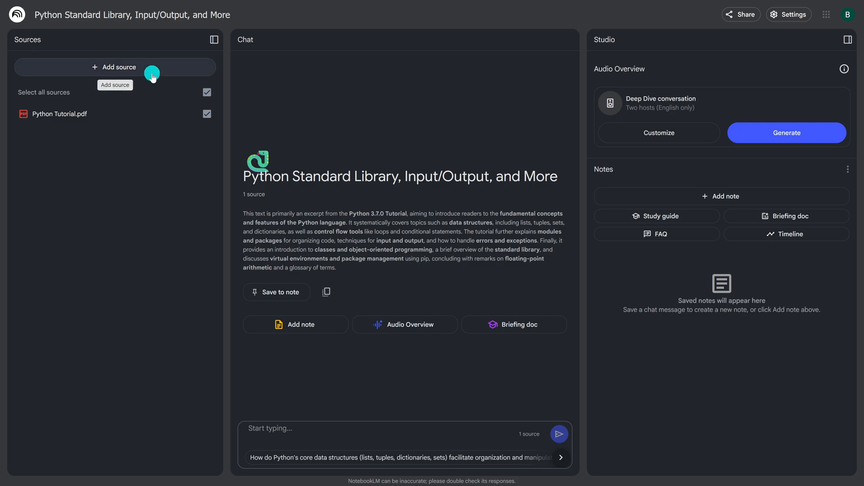
mouse_move(231, 248)
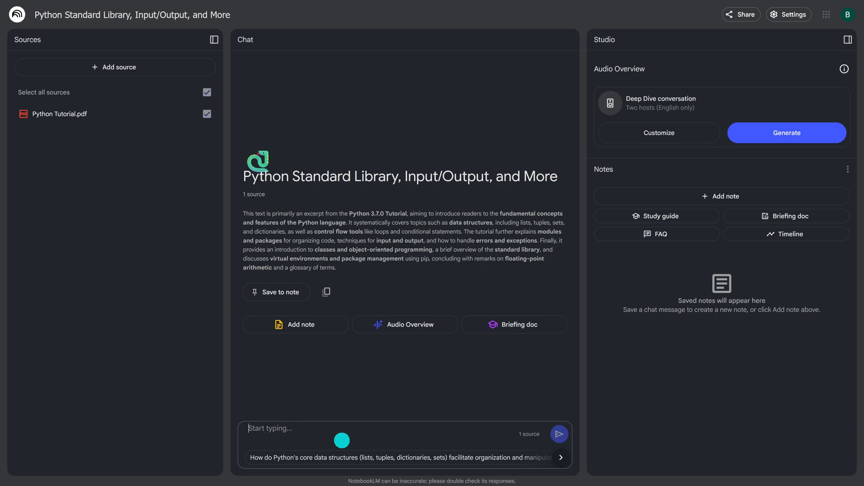
Step: Ask the notebook 'what is python' and read the cited answer beside the Python Tutorial.pdf source
type("what is p")
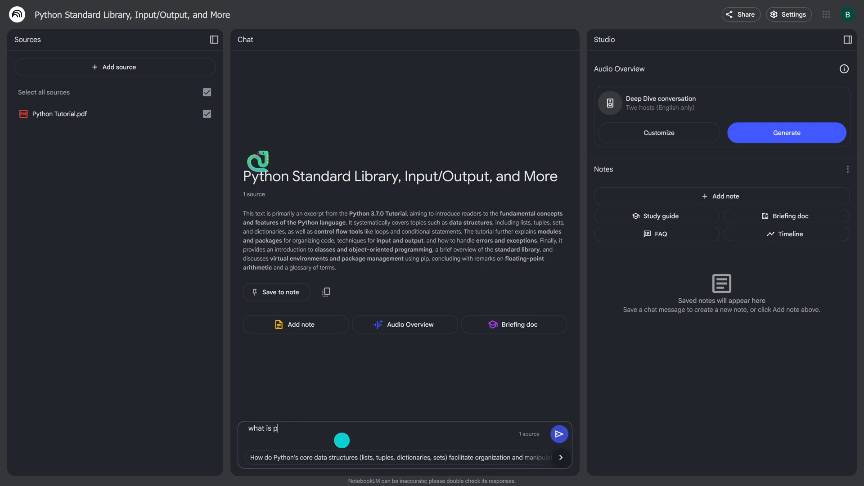
left_click(559, 434)
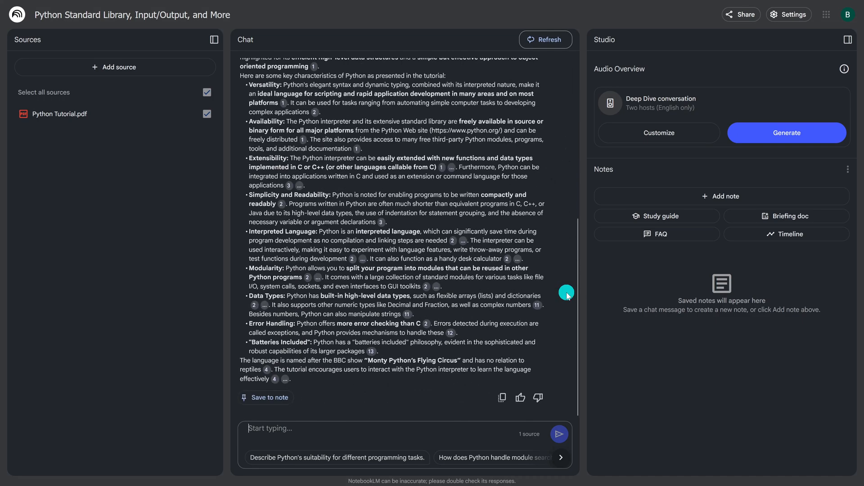
mouse_move(441, 176)
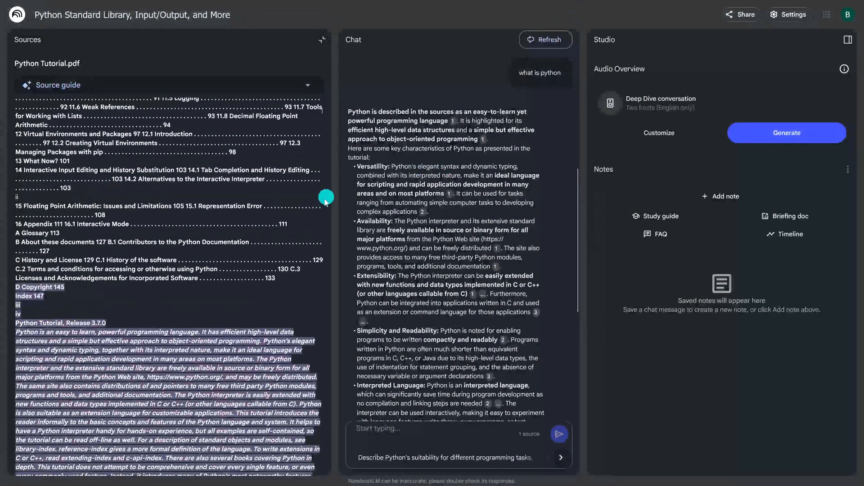
scroll("down", 3)
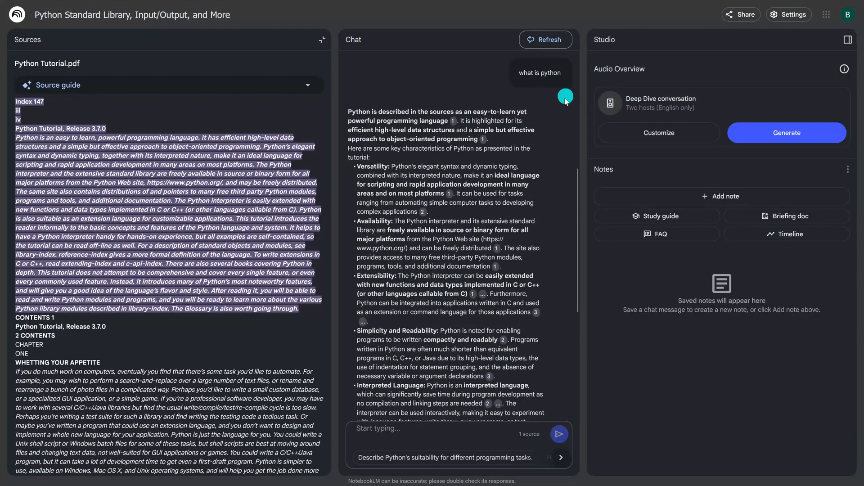
mouse_move(630, 81)
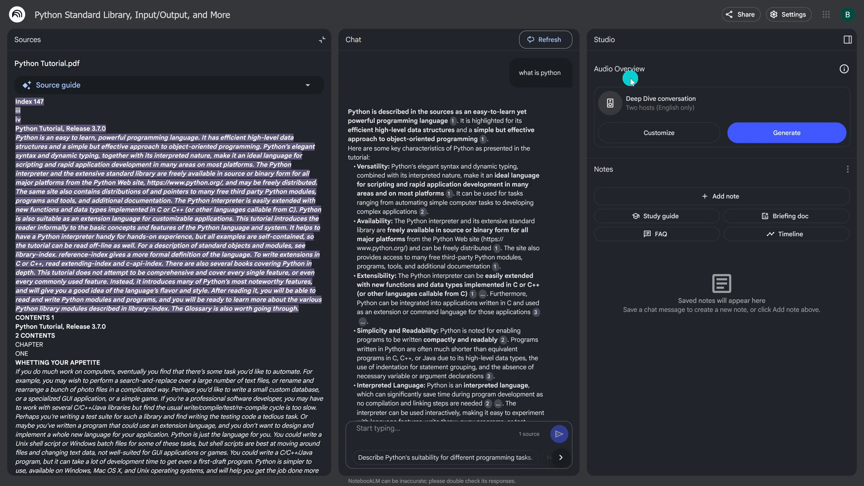
Step: Generate the Deep Dive audio overview of the Python tutorial from the Studio panel
left_click(657, 134)
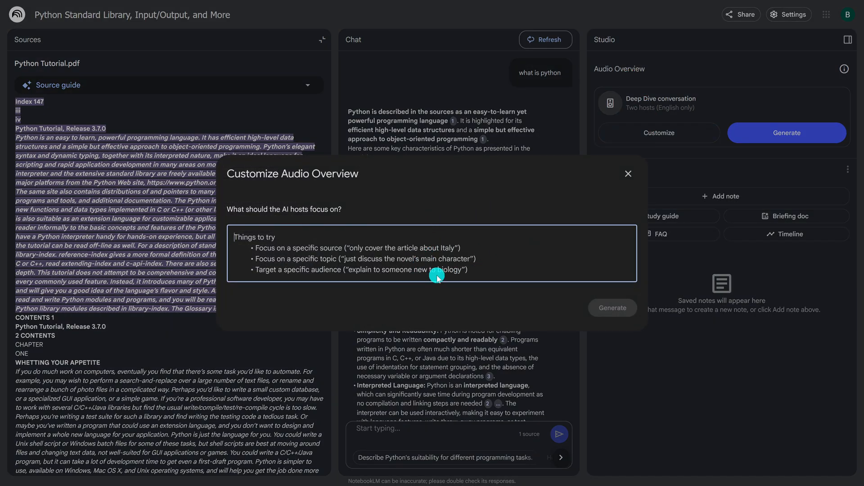
left_click(628, 174)
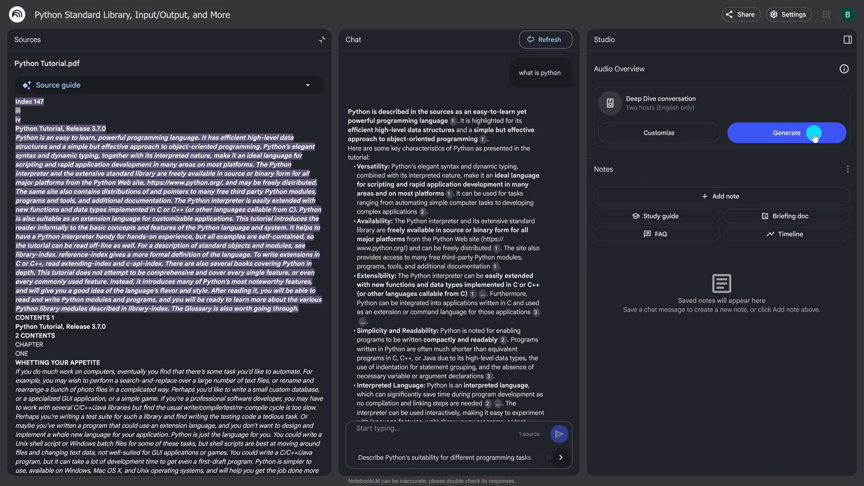
left_click(787, 132)
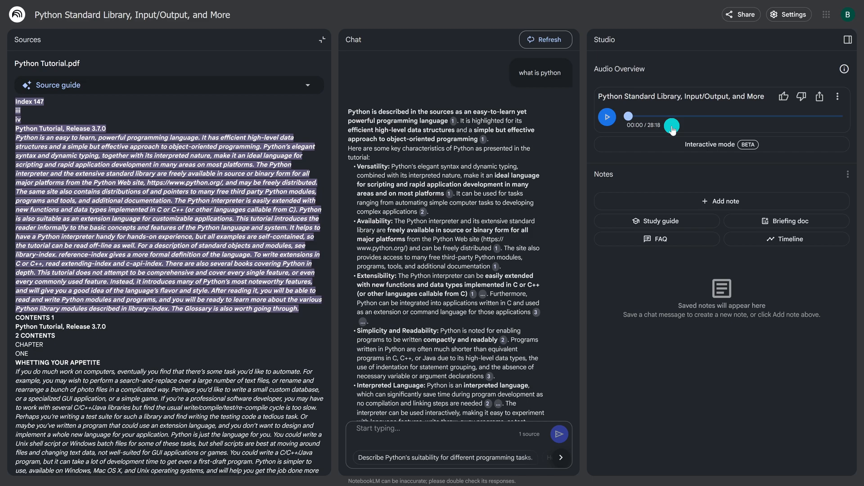
Step: Play the 28-minute 'Python Standard Library, Input/Output, and More' audio overview
left_click_drag(671, 126, 626, 116)
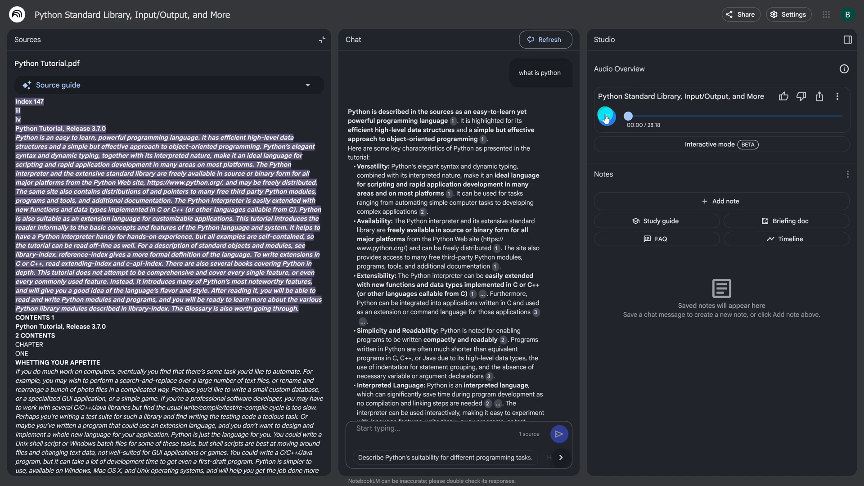
left_click(606, 116)
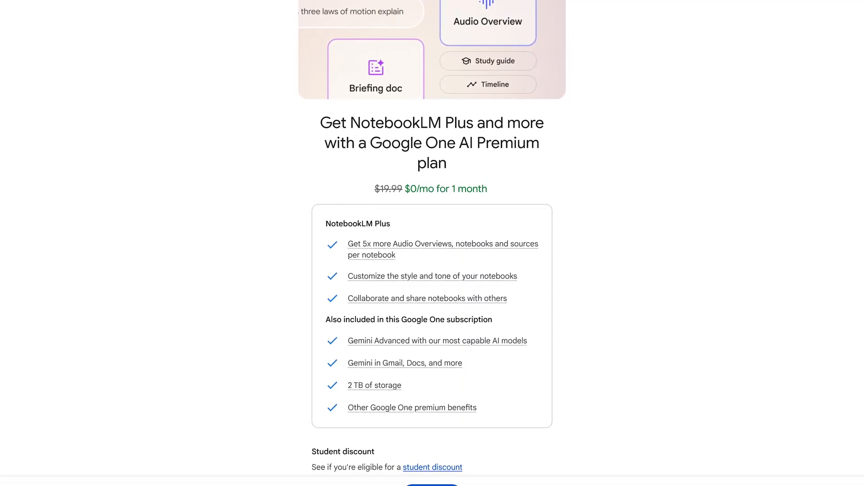
Step: Scroll through the NotebookLM Plus features and the $0/mo one-month trial offer
scroll("down", 3)
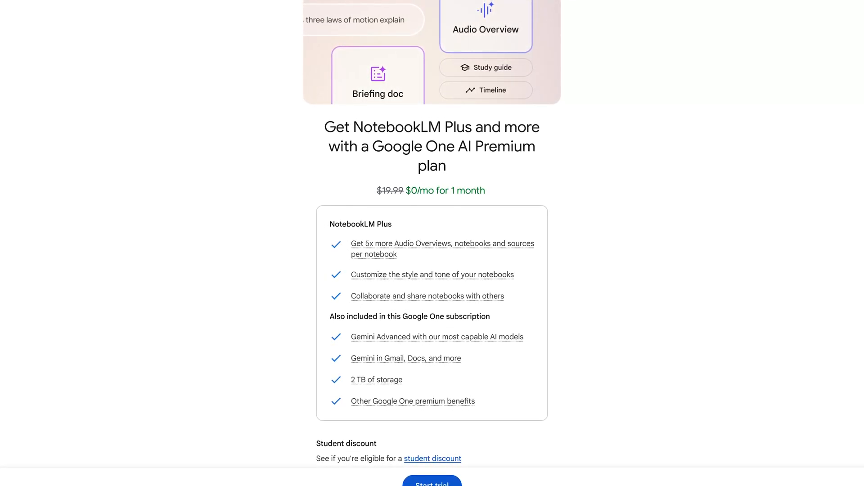
scroll("down", 3)
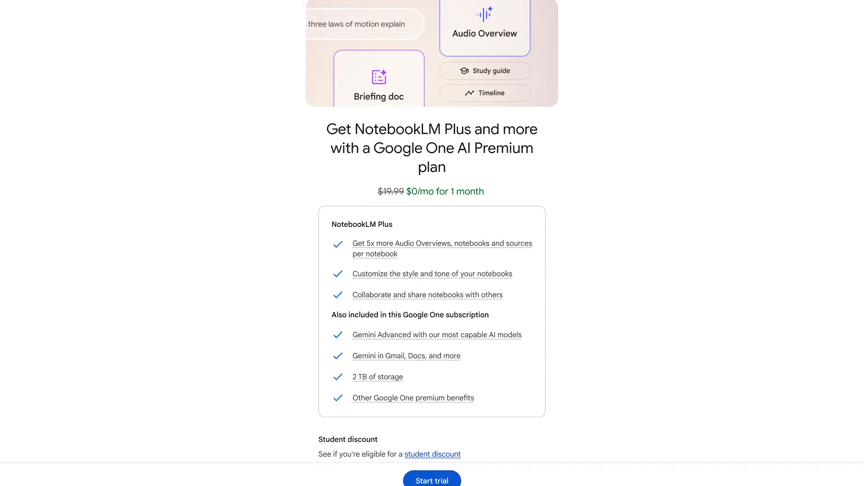
scroll("down", 3)
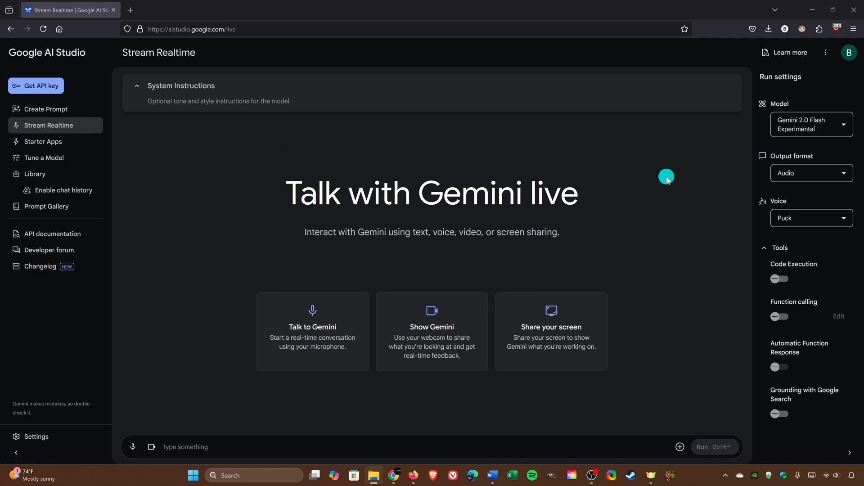
mouse_move(815, 182)
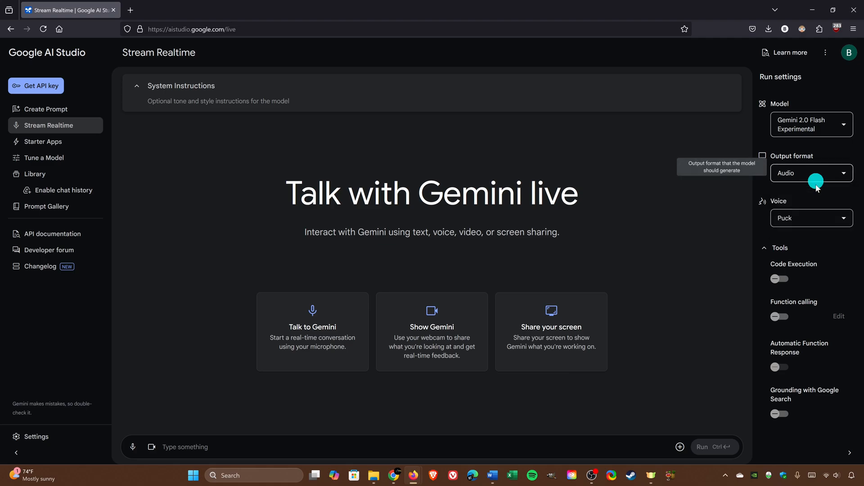
Step: Review the voice list on Stream Realtime and keep Puck selected for audio output
left_click(811, 218)
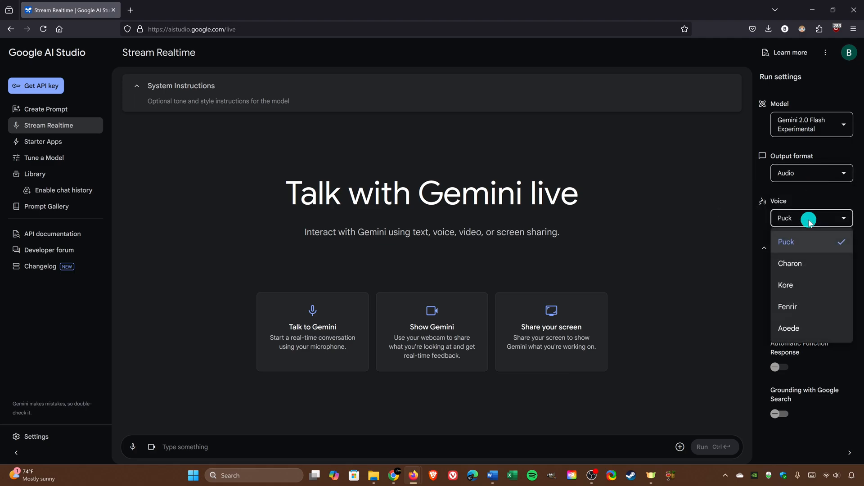
left_click(810, 218)
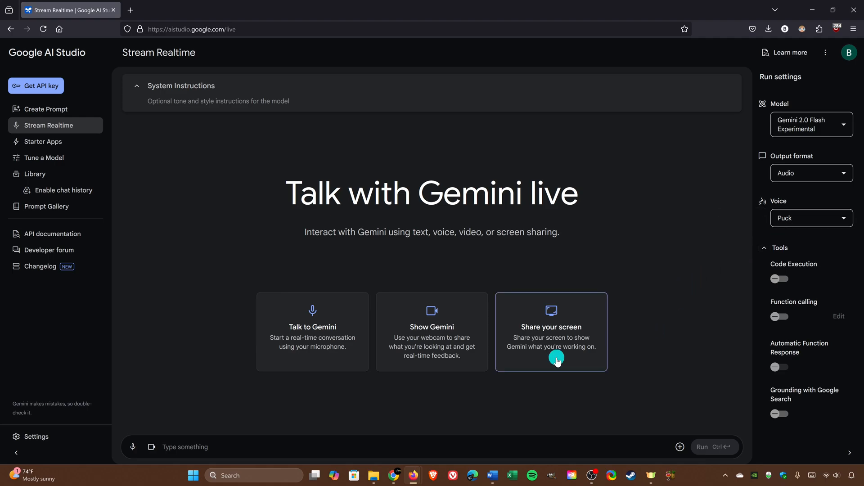
Step: Share the entire screen with Gemini Live and head into Windows Settings as it suggests
left_click(550, 331)
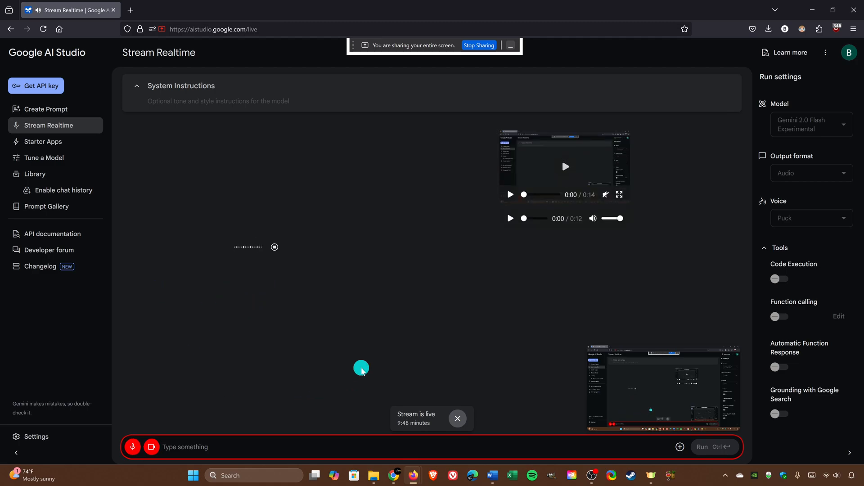
mouse_move(513, 359)
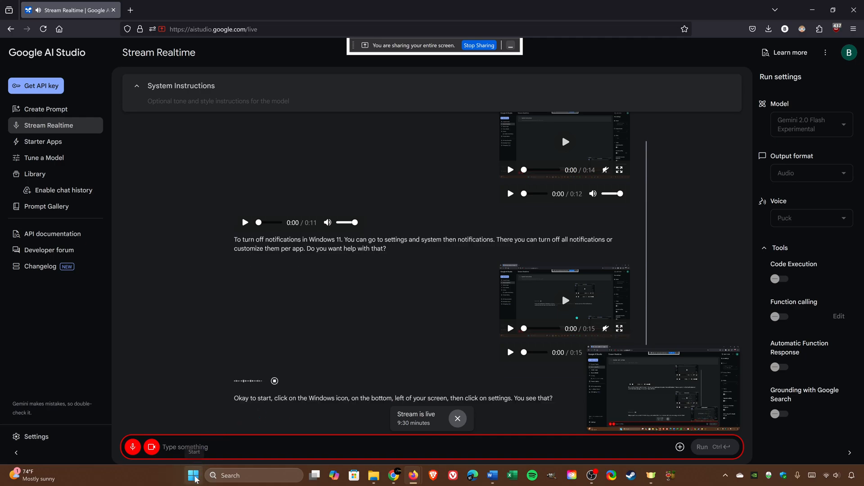
left_click(193, 476)
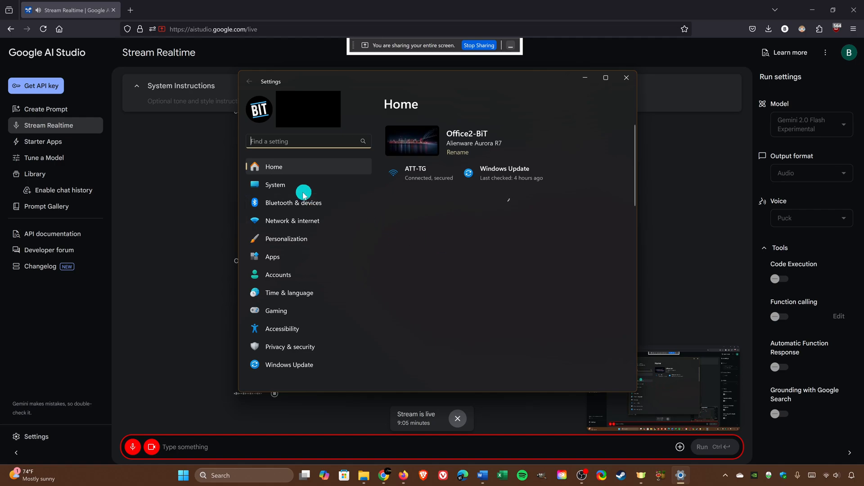
Step: Switch off all app notifications under System > Notifications in Windows Settings
left_click(275, 185)
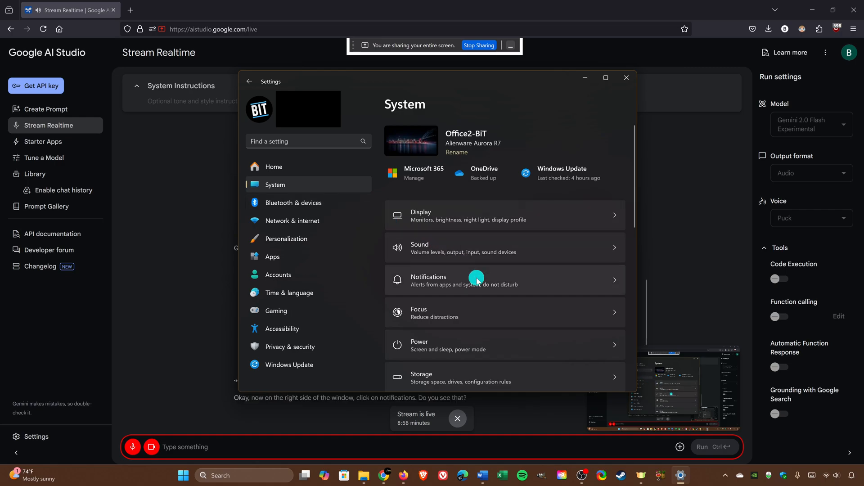
left_click(463, 279)
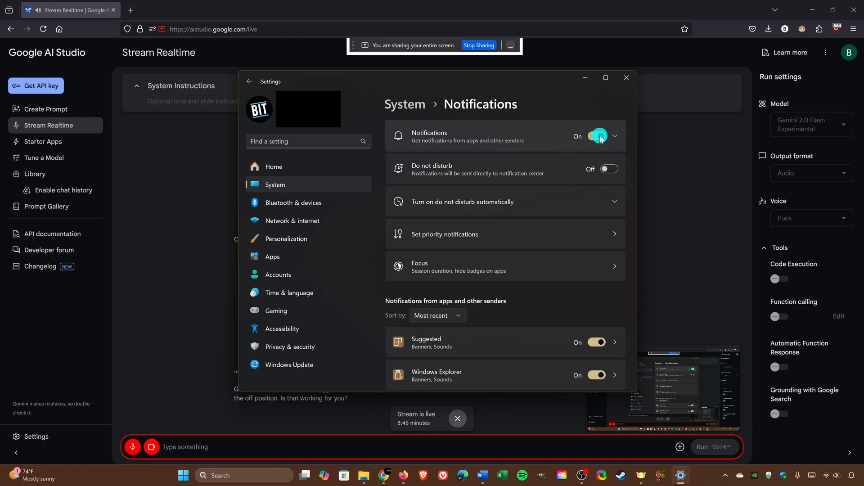
left_click(597, 136)
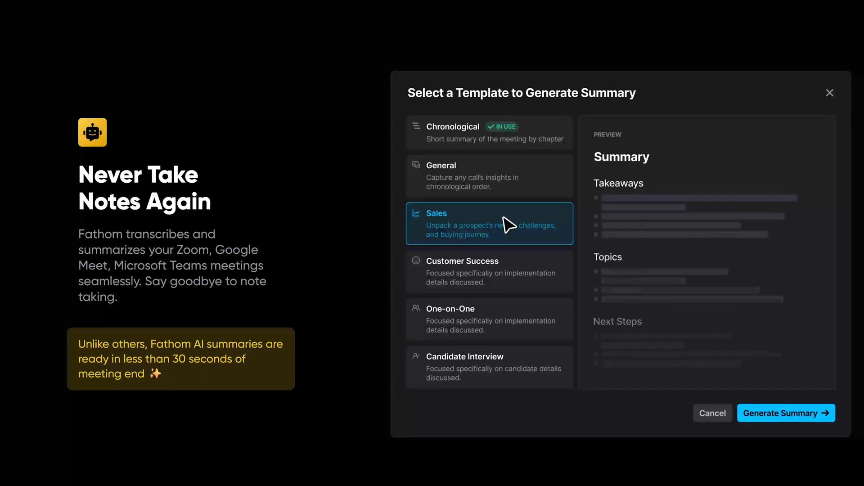
Step: Flip between Fathom's AI summary templates, then review the plans: Free, $15, $19 and $29/mo
left_click(785, 413)
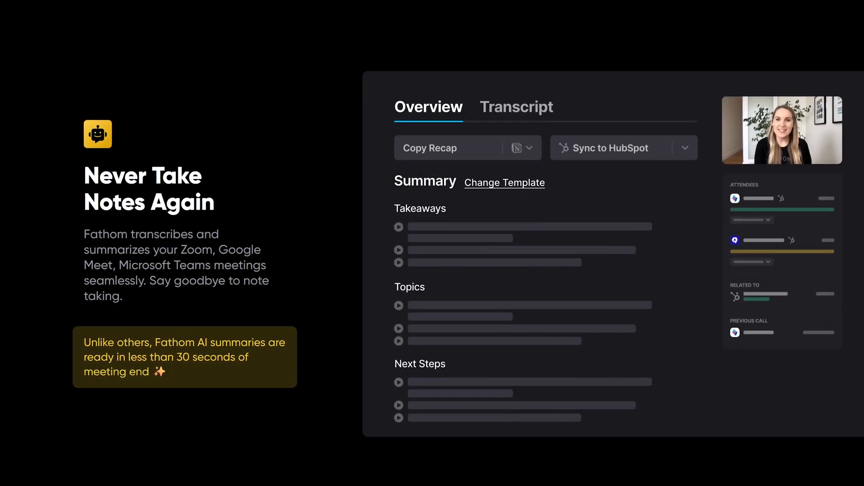
left_click(504, 183)
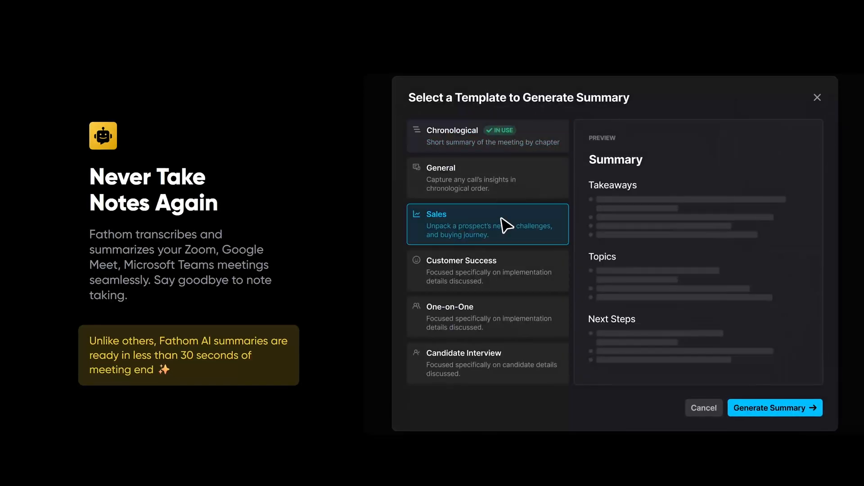
left_click(774, 407)
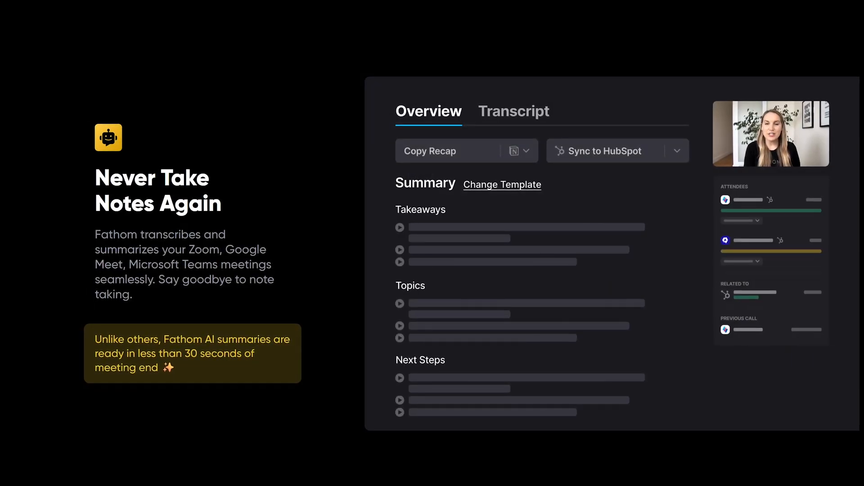
left_click(501, 184)
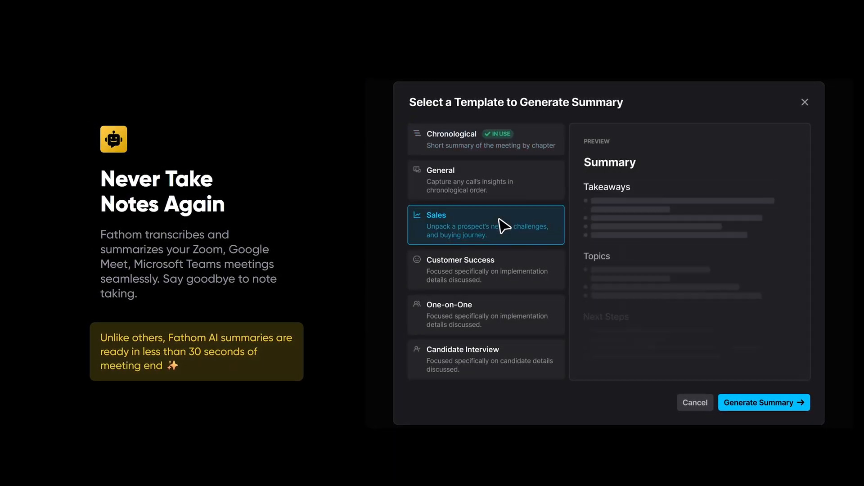
left_click(763, 403)
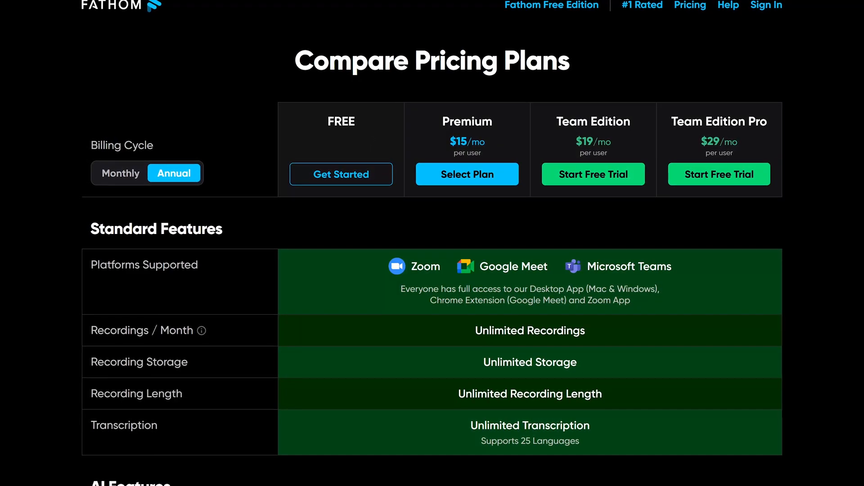
scroll("down", 3)
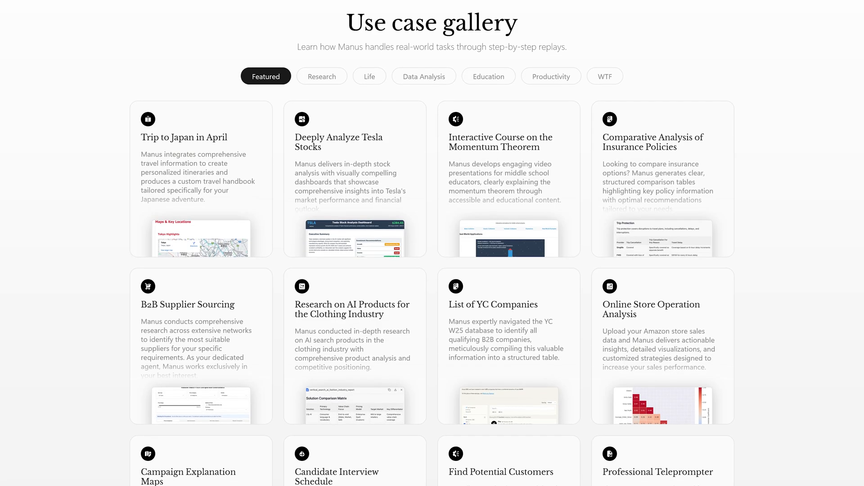
Step: Scroll Manus's use-case gallery from the Featured replays down to the Data Analysis ones
scroll("down", 3)
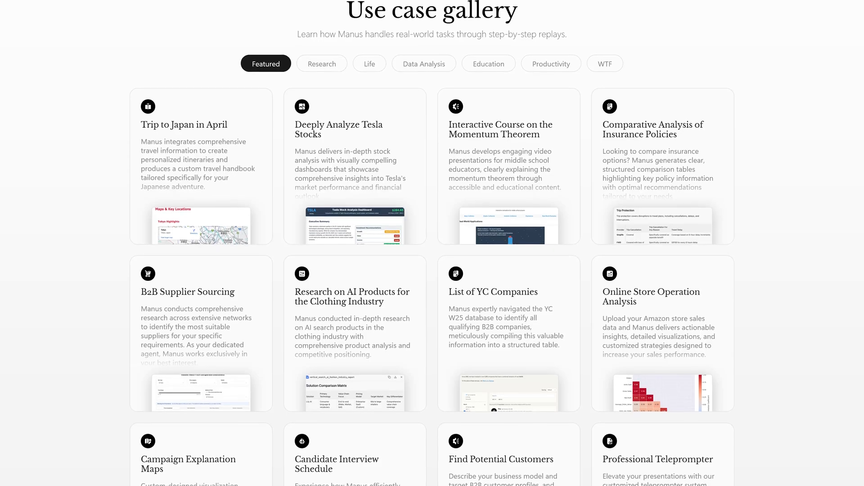
scroll("down", 3)
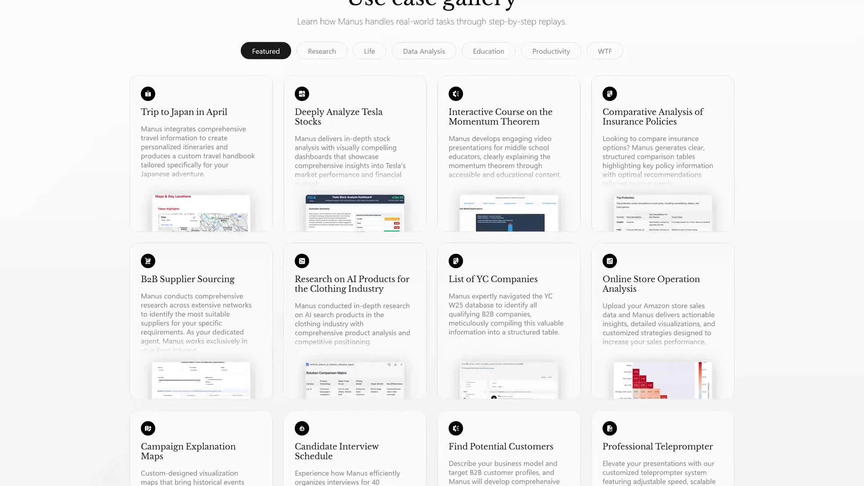
scroll("down", 3)
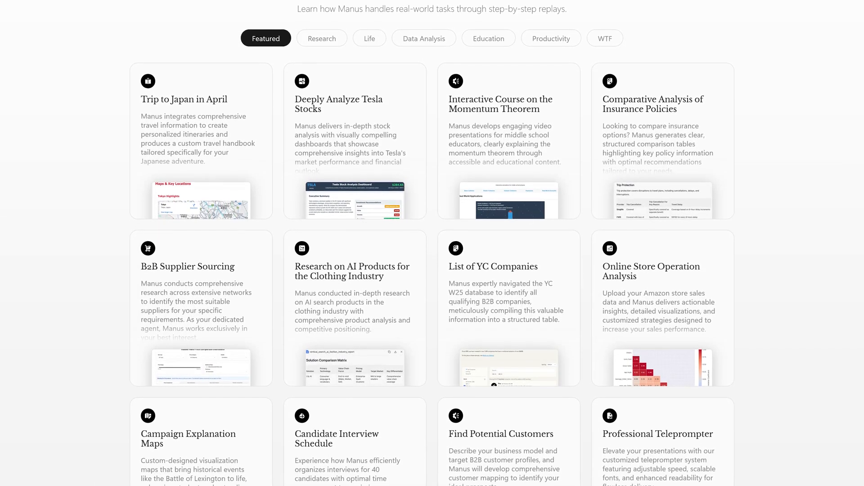
scroll("down", 3)
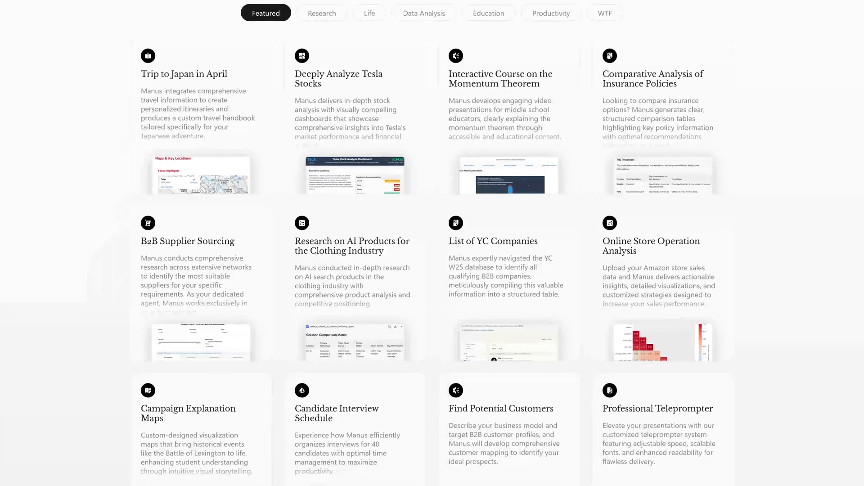
scroll("down", 3)
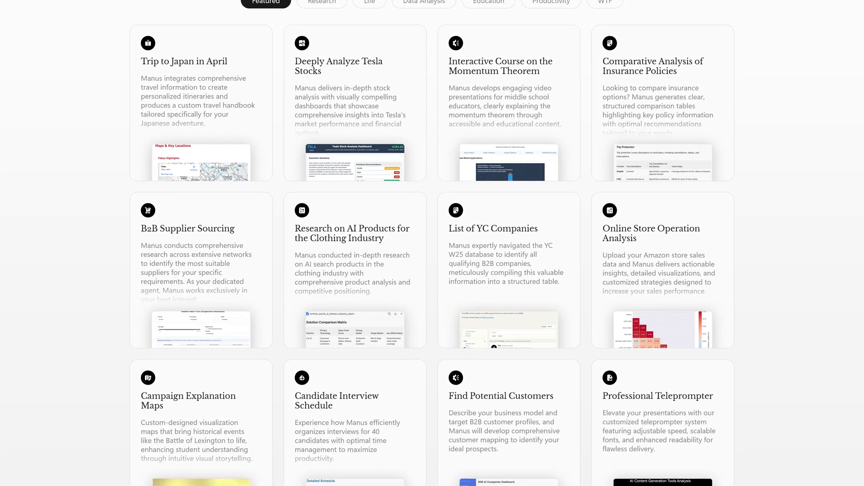
scroll("down", 3)
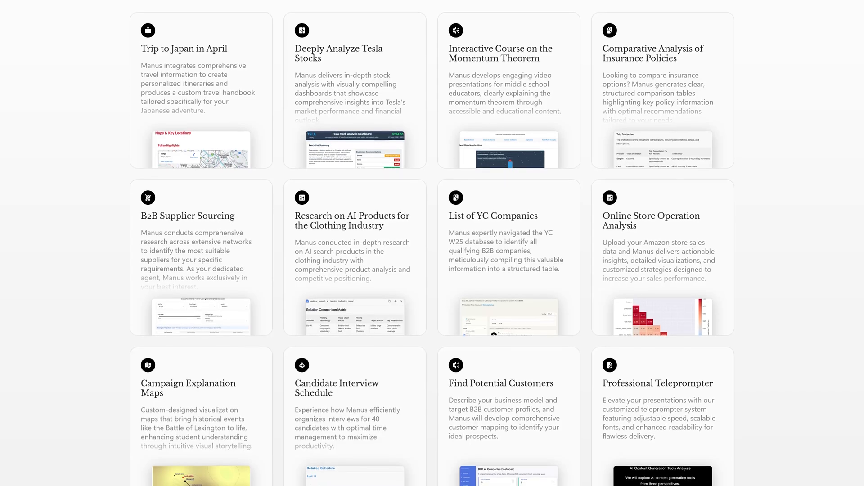
scroll("down", 3)
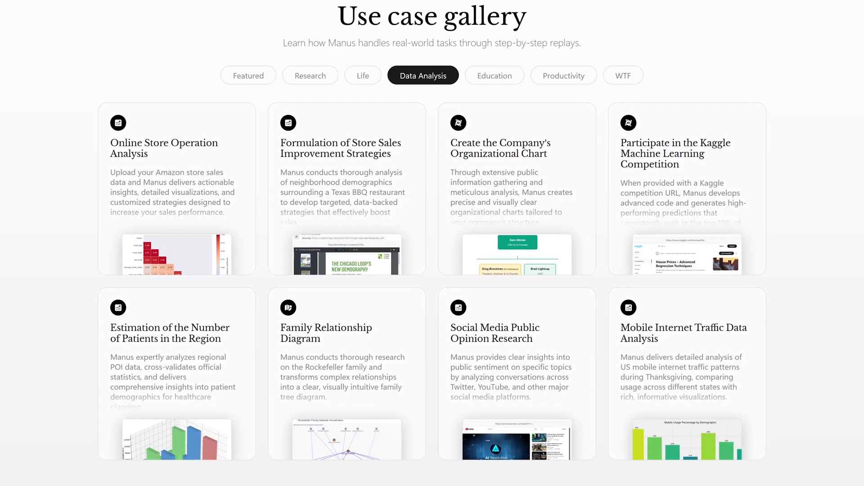
scroll("down", 3)
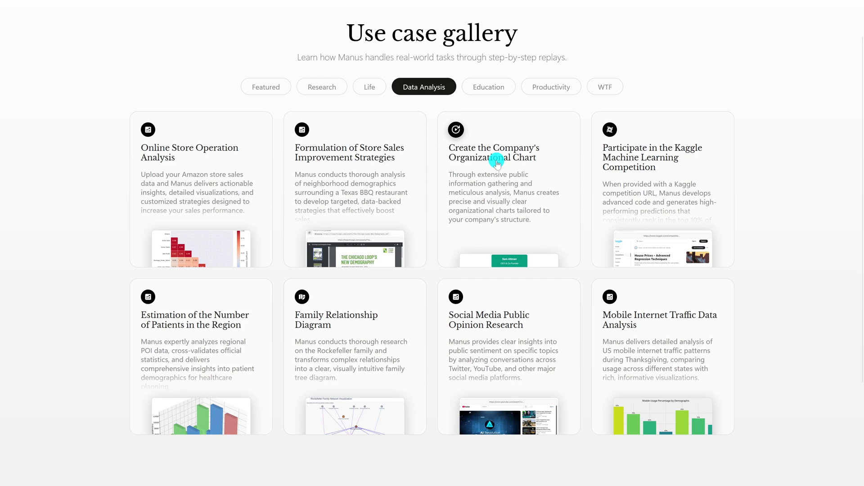
left_click(493, 157)
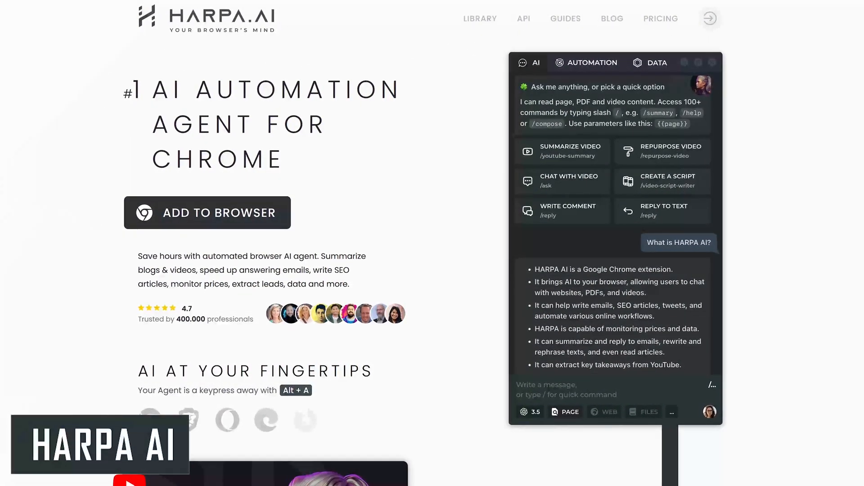
scroll("down", 3)
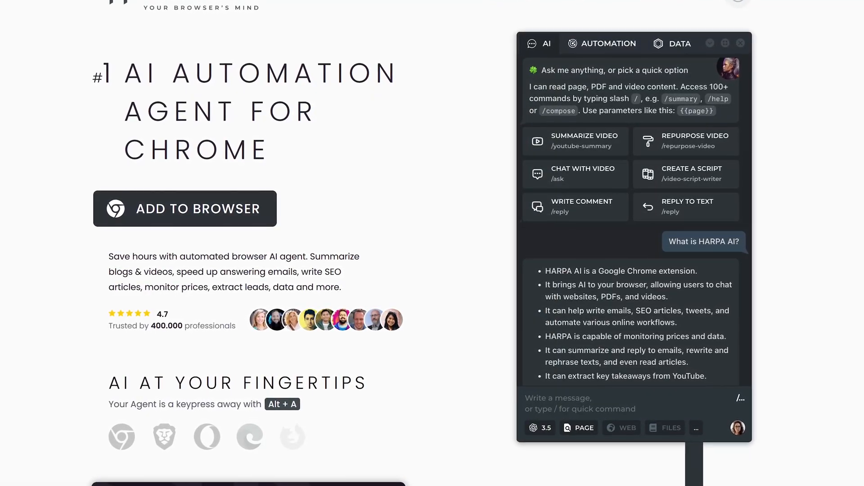
scroll("down", 3)
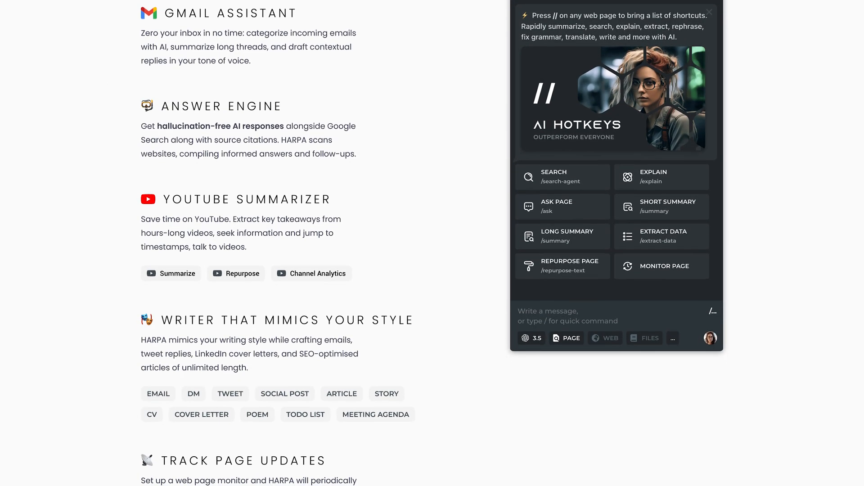
scroll("down", 3)
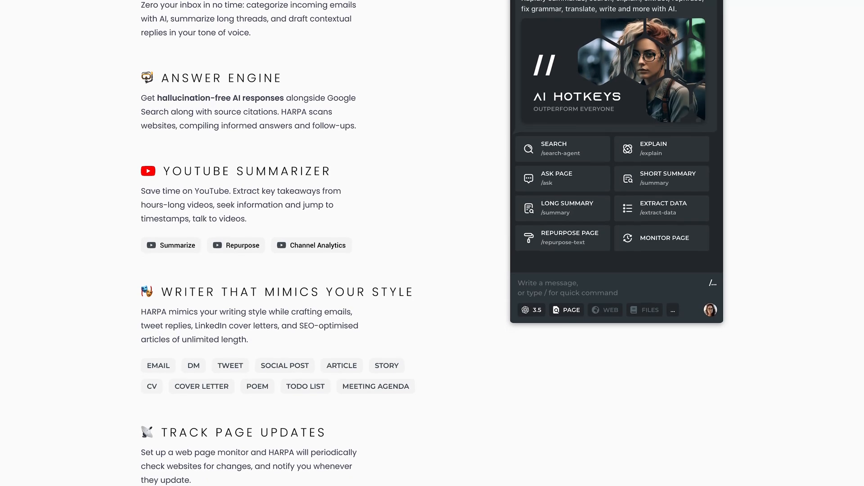
scroll("down", 3)
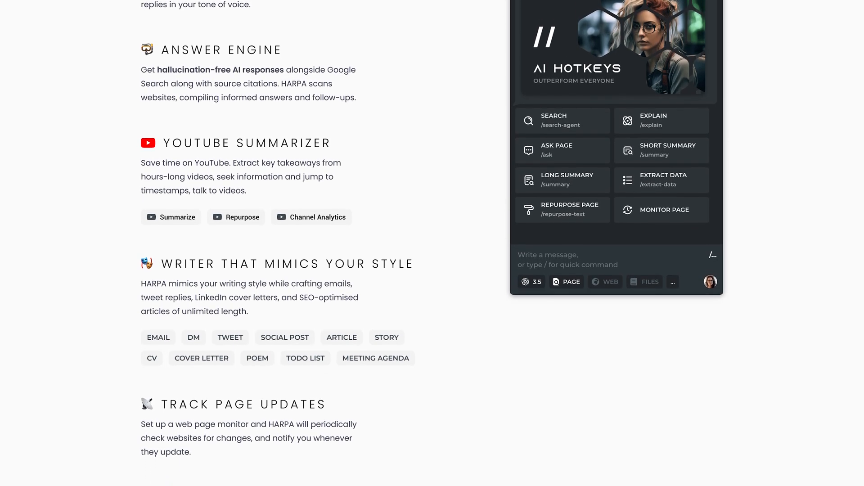
scroll("down", 3)
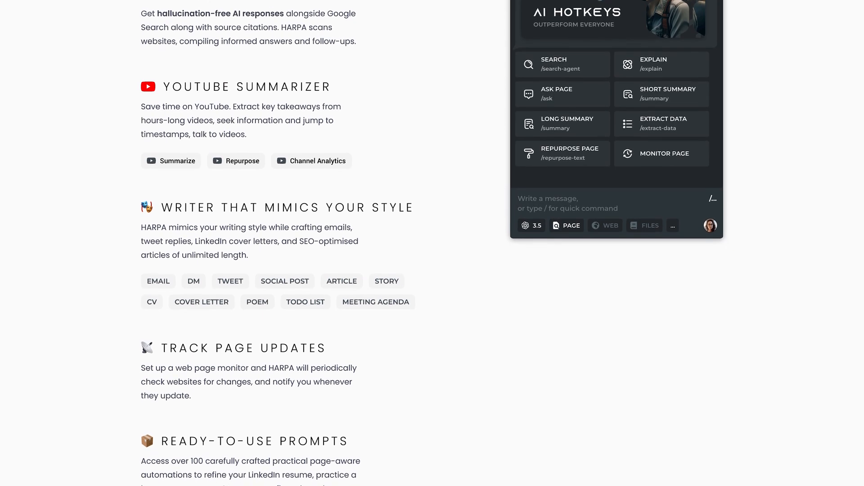
scroll("down", 3)
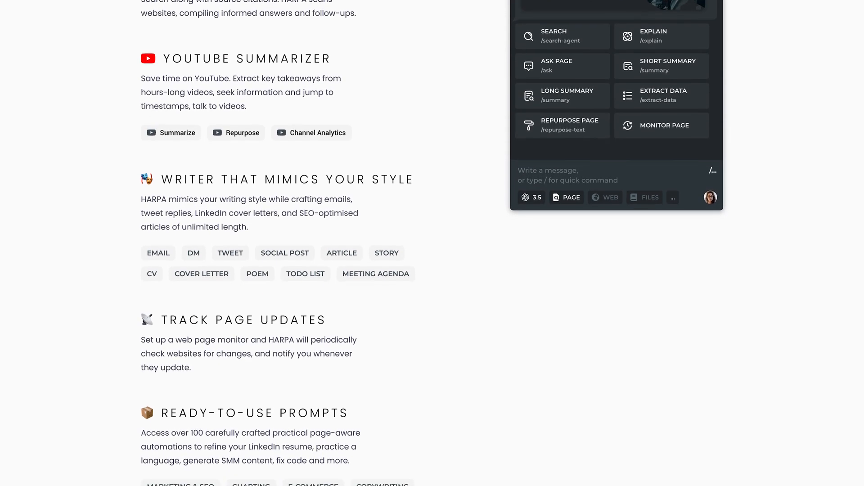
scroll("down", 3)
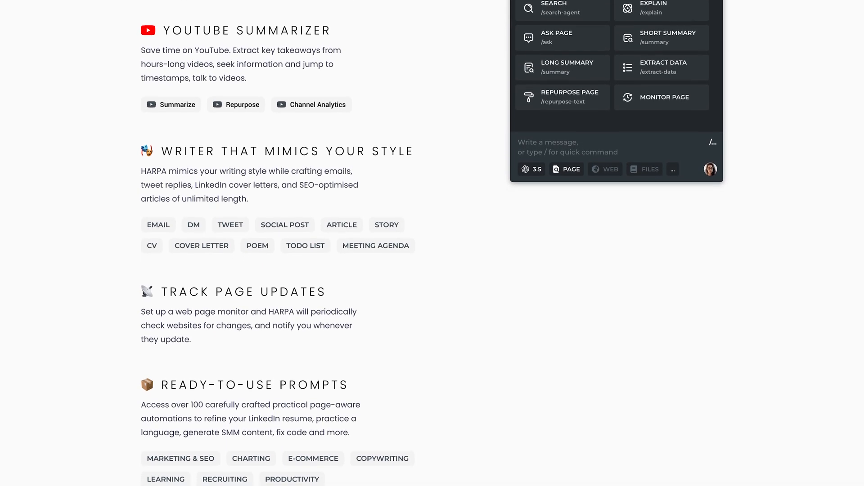
scroll("down", 3)
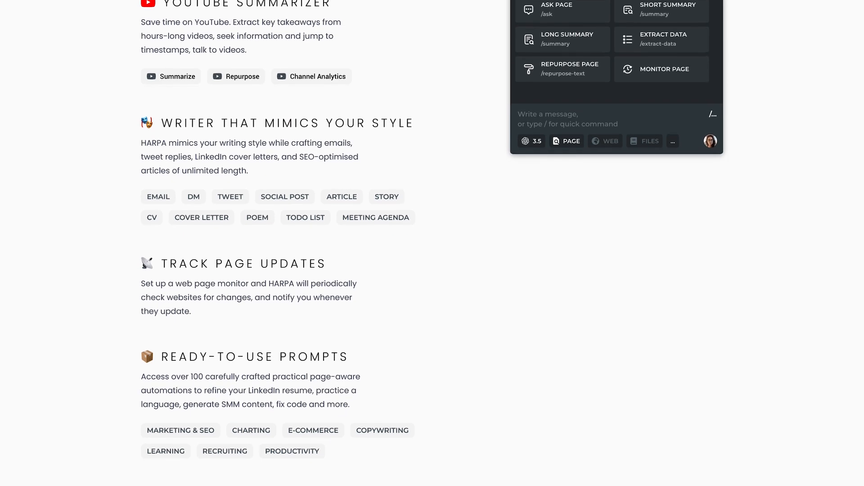
scroll("down", 3)
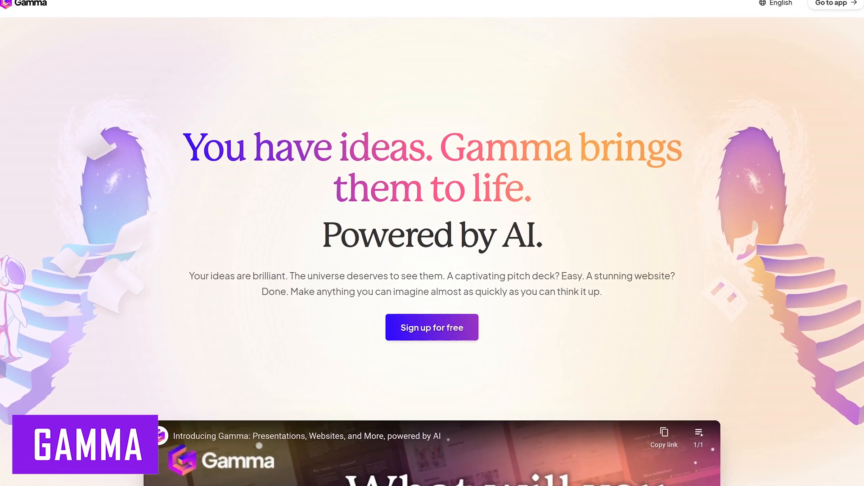
Step: Scroll down the Gamma homepage before entering the app
scroll("down", 3)
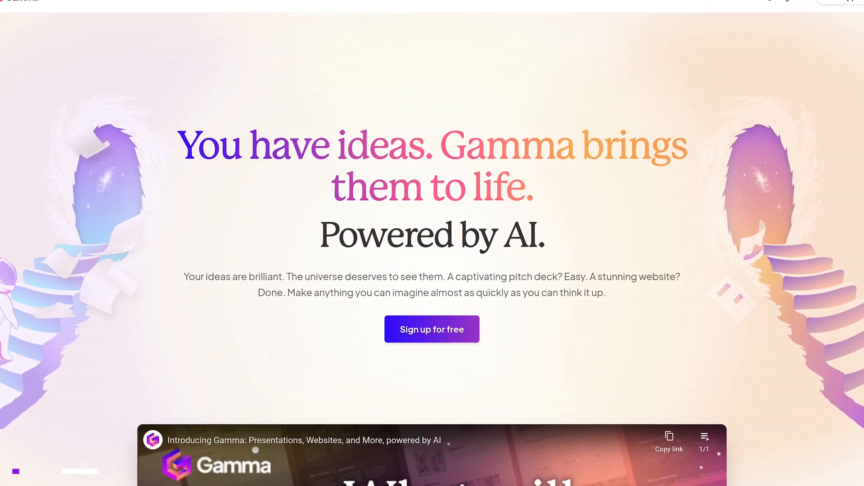
scroll("down", 3)
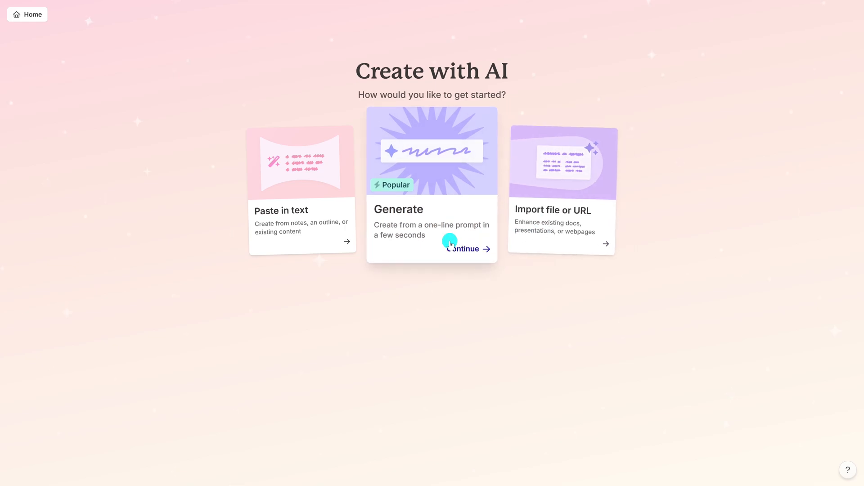
Step: Start a Generate-from-prompt deck set to Presentation format with 10 cards
left_click(465, 248)
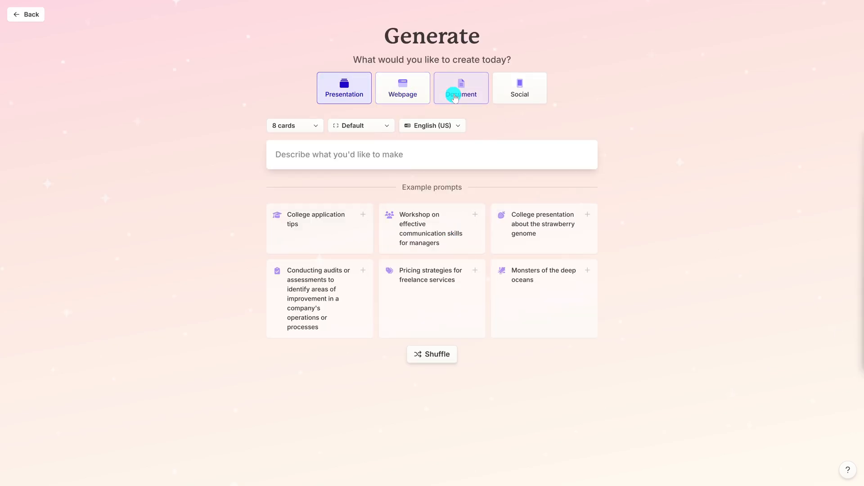
left_click(518, 87)
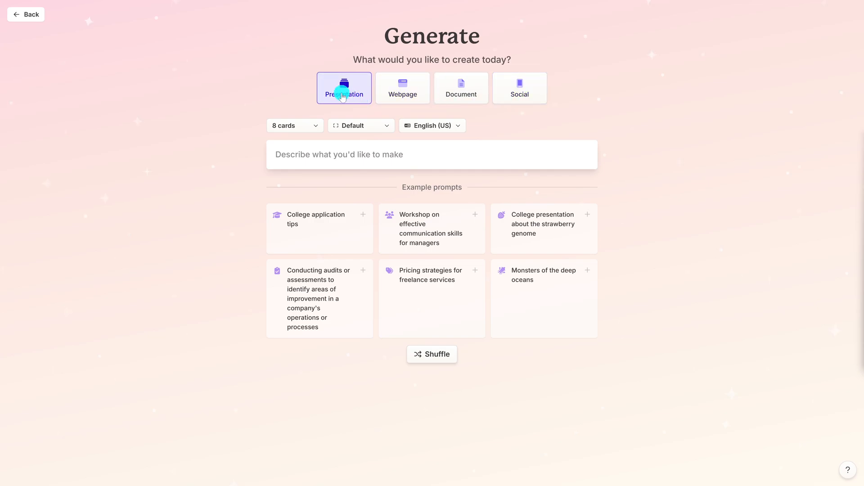
left_click(295, 125)
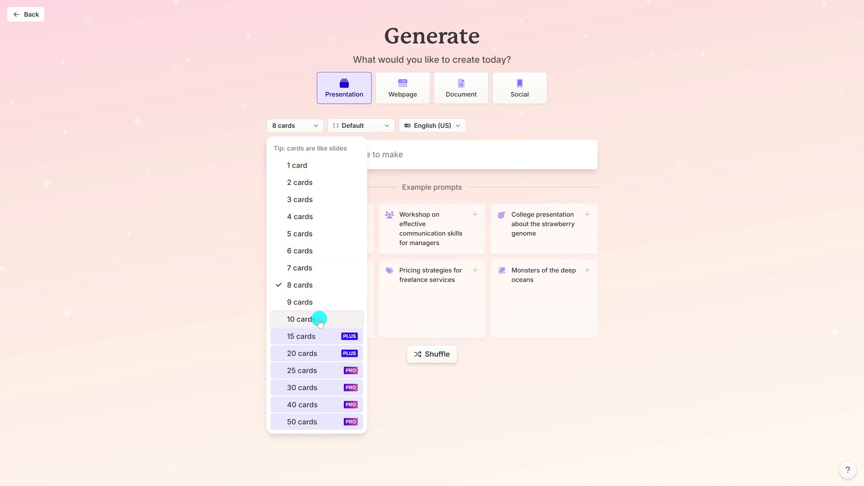
left_click(301, 319)
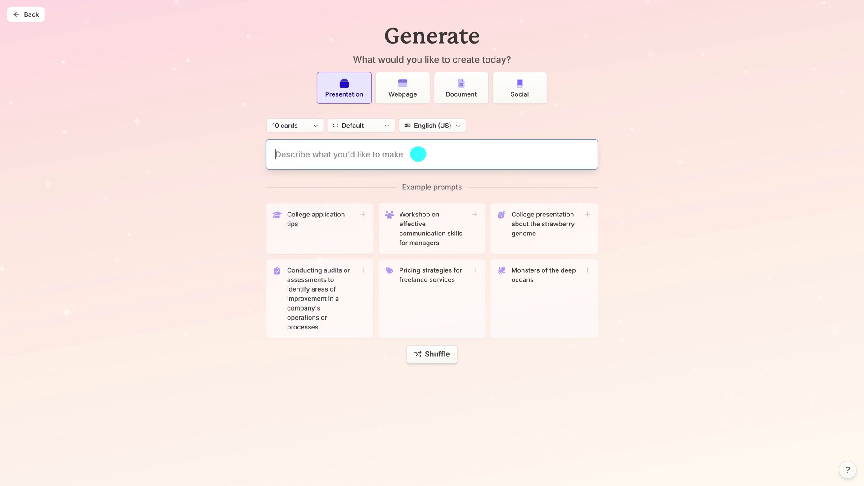
Step: Enter the prompt 'Presentation proposing a family trip to Tokyo Japan'
type("Presentation prop")
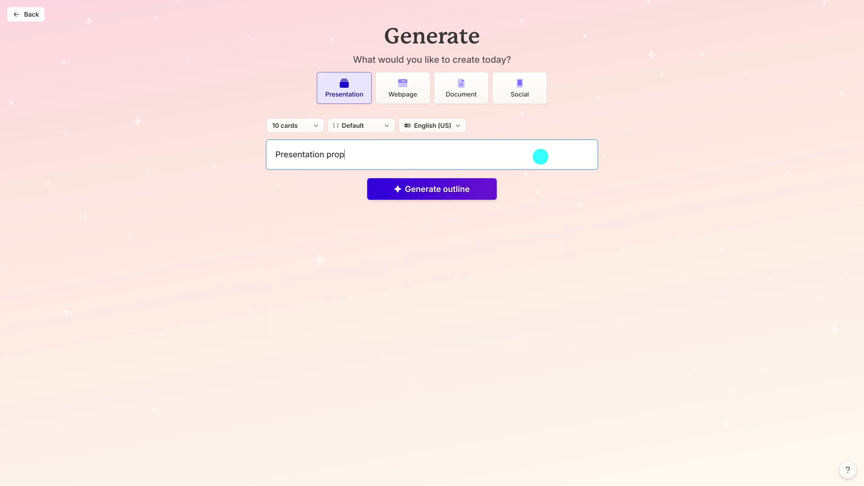
type("osing a fim")
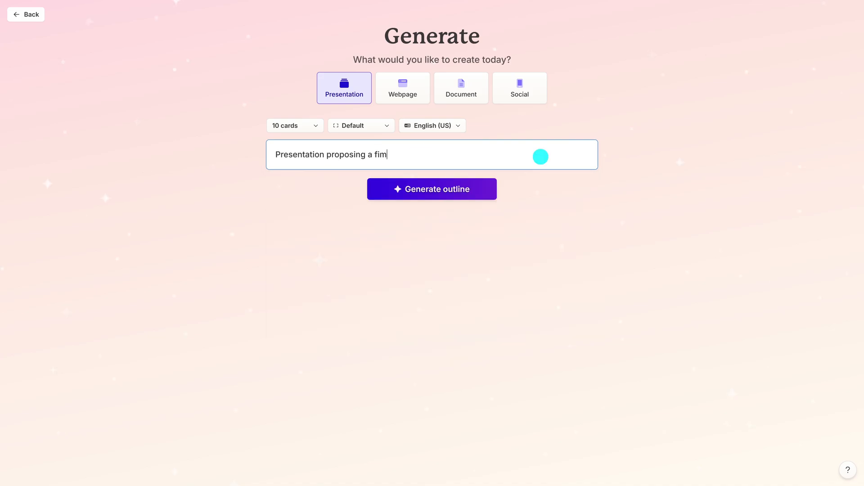
type("amily t")
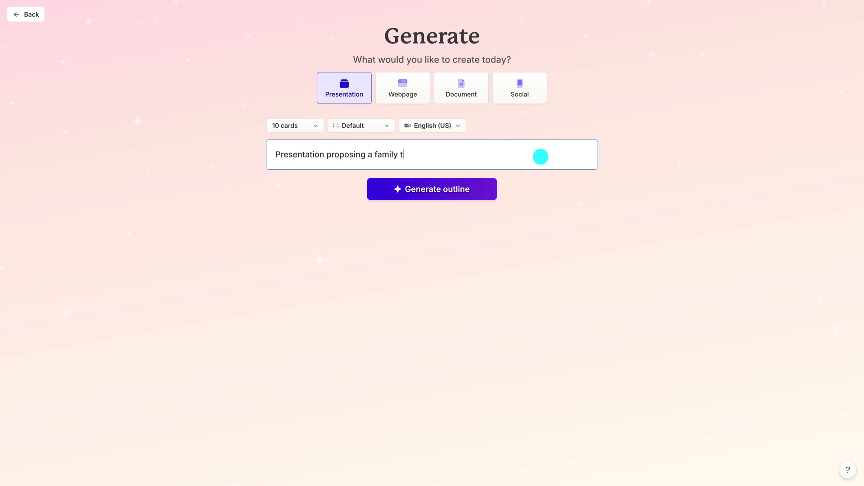
type("rip to")
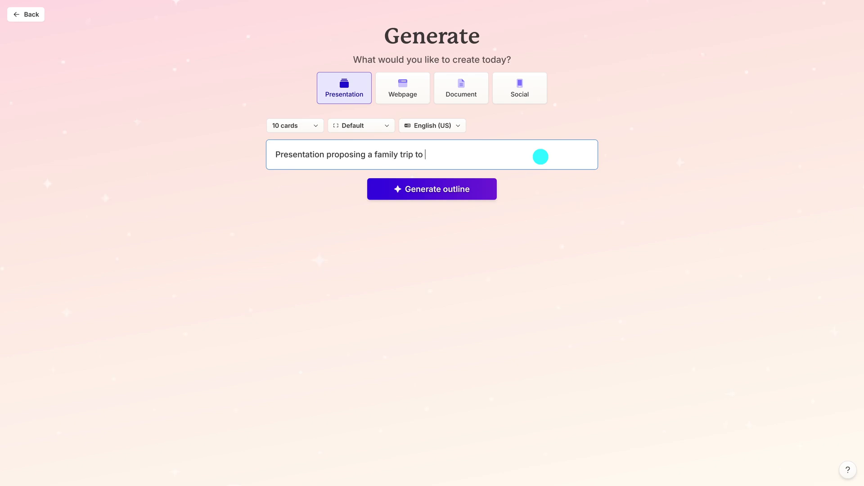
type("Tokyo J")
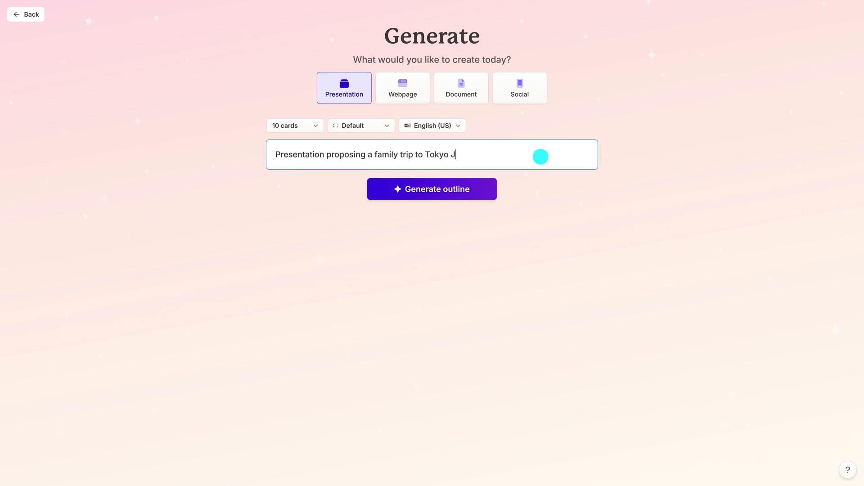
type("apan")
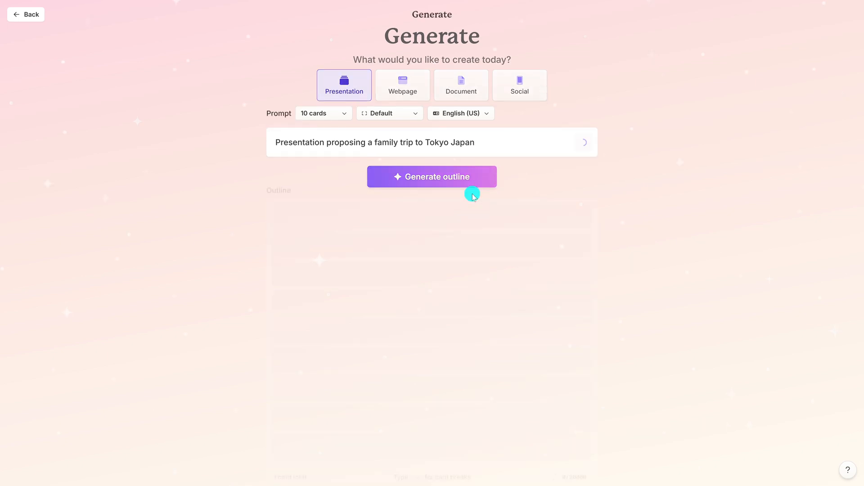
Step: Generate the 10-card outline and review it down to the theme customization section
left_click(431, 176)
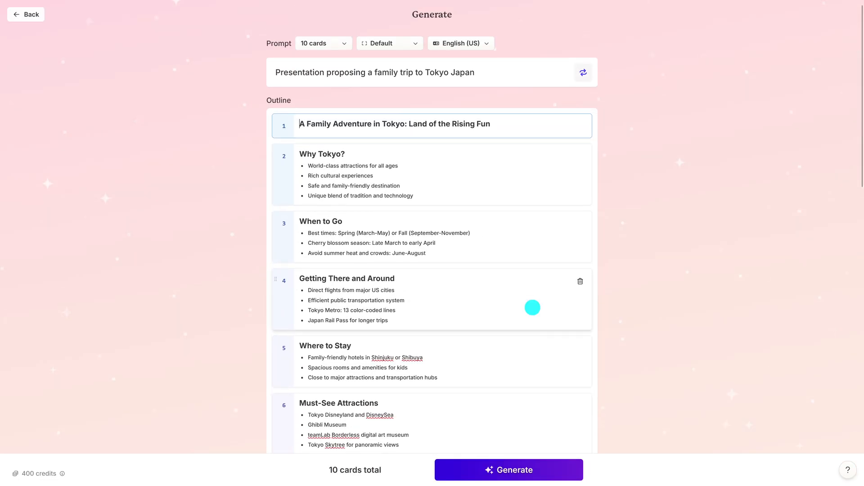
scroll("down", 3)
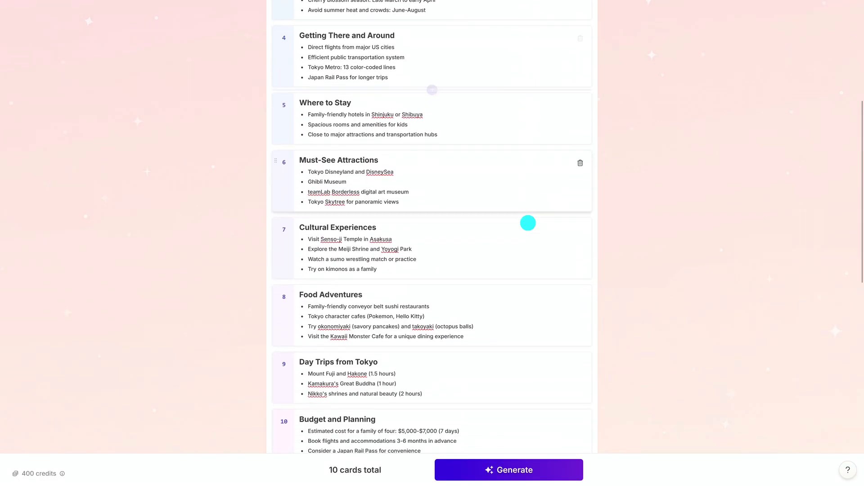
scroll("down", 3)
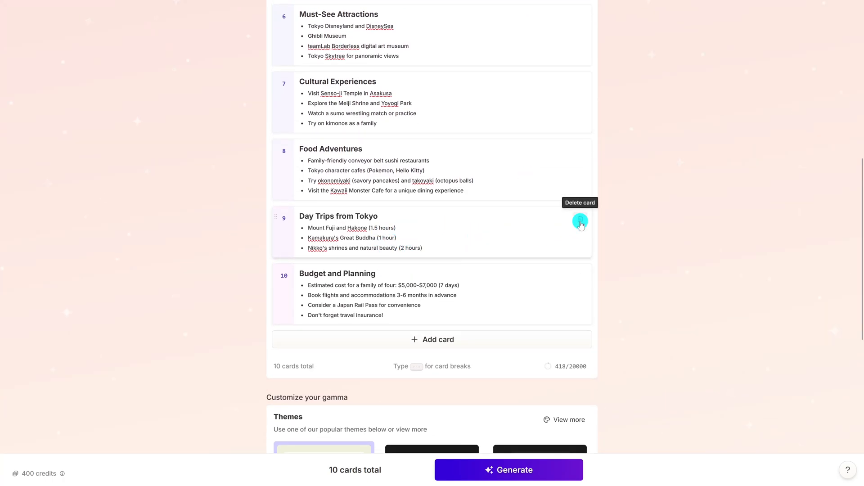
scroll("down", 3)
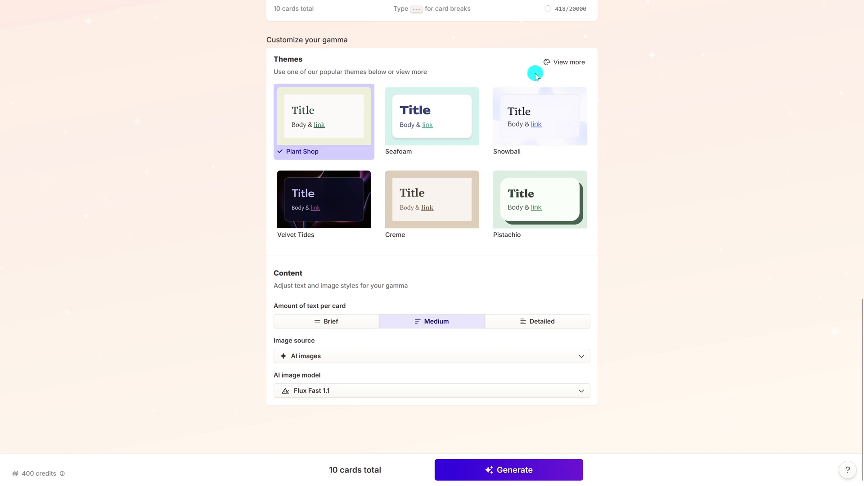
Step: Pick Basic Dark from the full theme gallery as the deck's theme
left_click(564, 62)
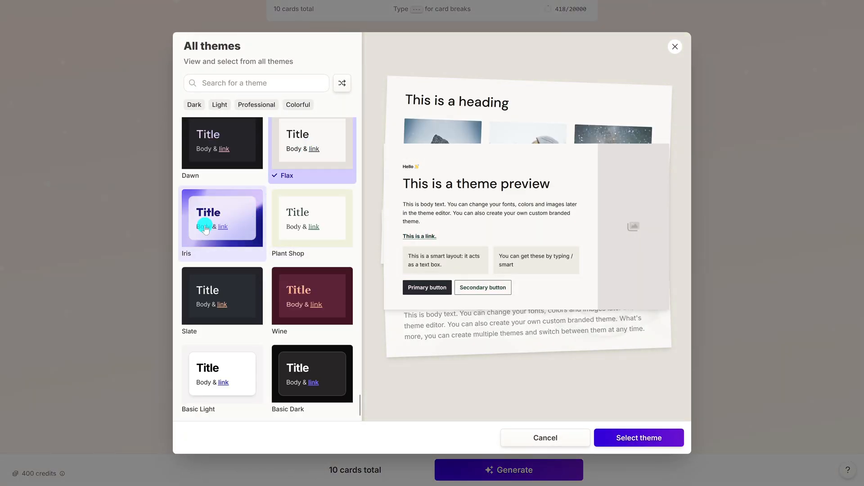
left_click(313, 373)
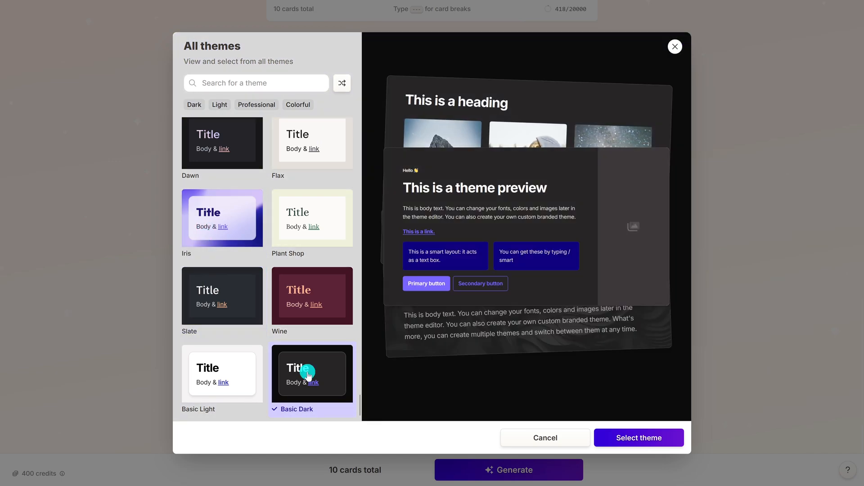
left_click(639, 437)
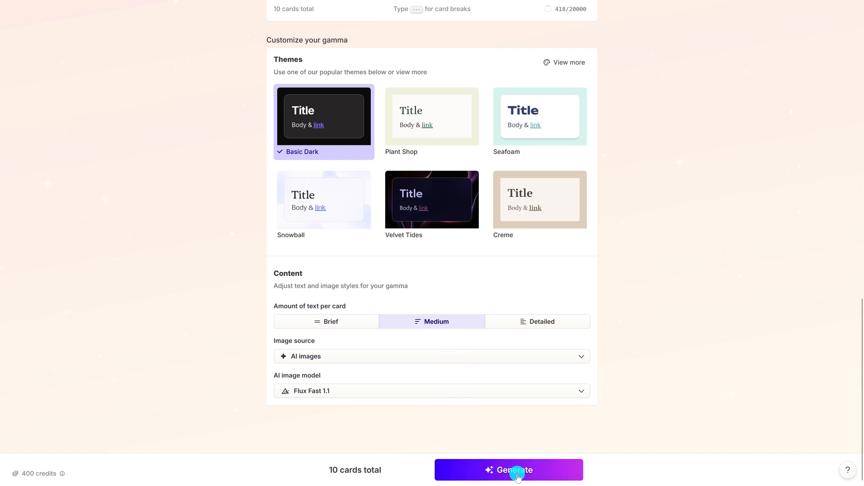
Step: Generate the Tokyo deck and browse its cards: Why Tokyo?, When to Go, Cultural Experiences
left_click(508, 470)
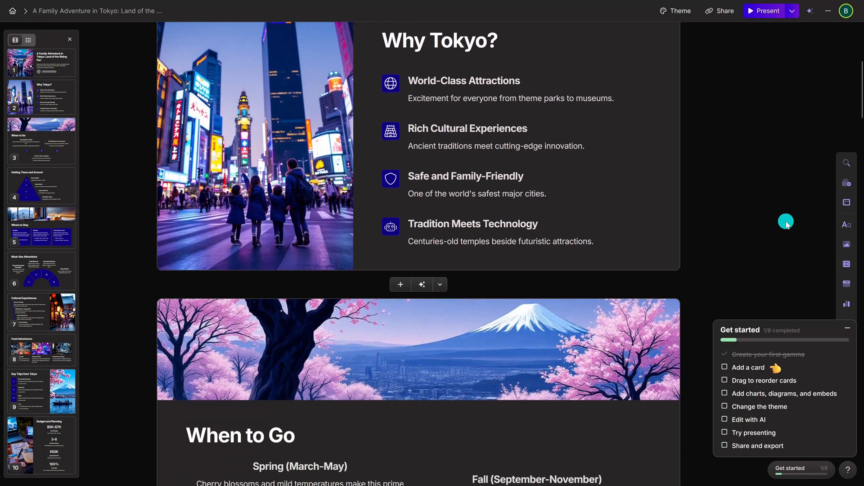
scroll("down", 3)
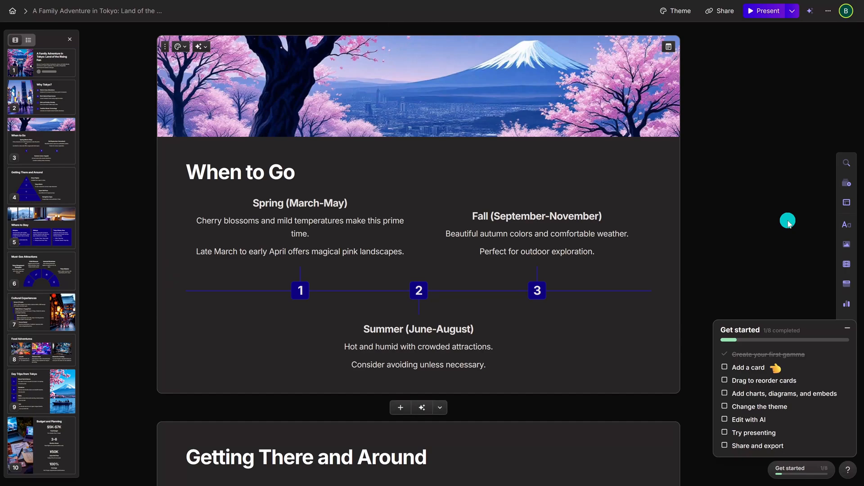
scroll("down", 3)
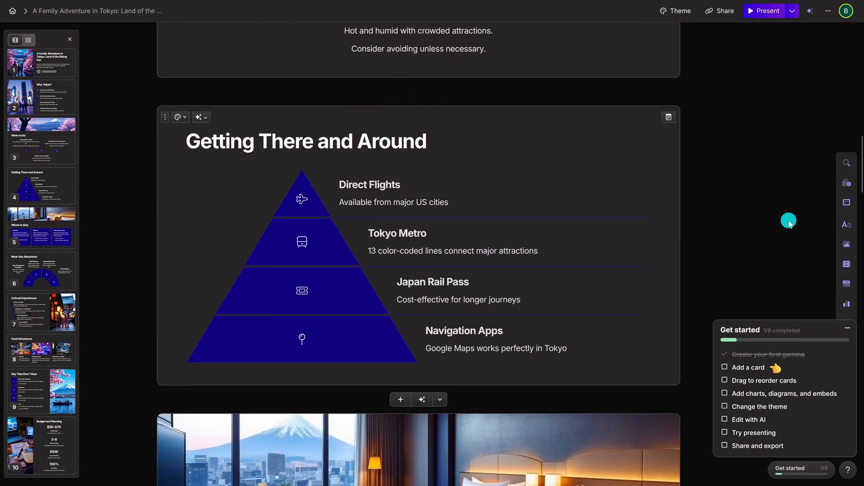
scroll("down", 3)
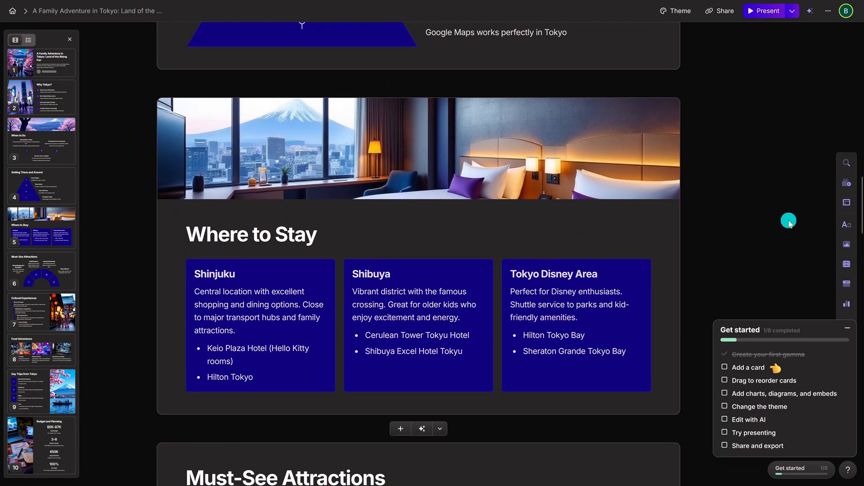
scroll("down", 3)
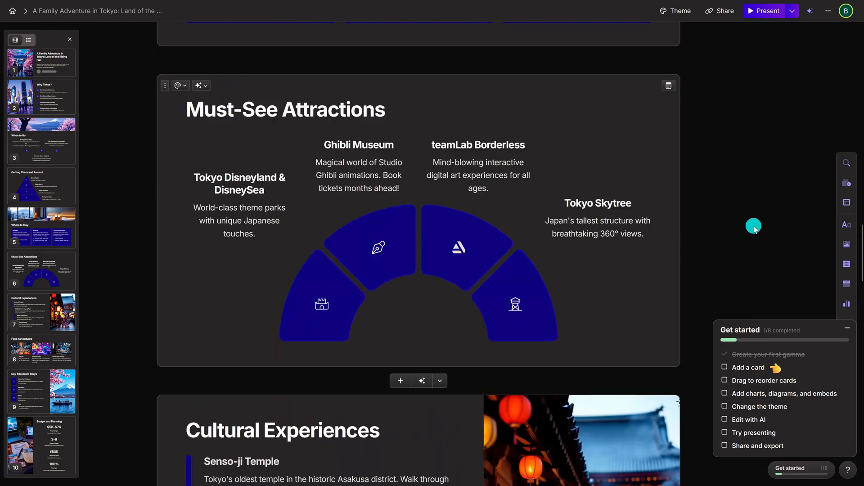
scroll("down", 3)
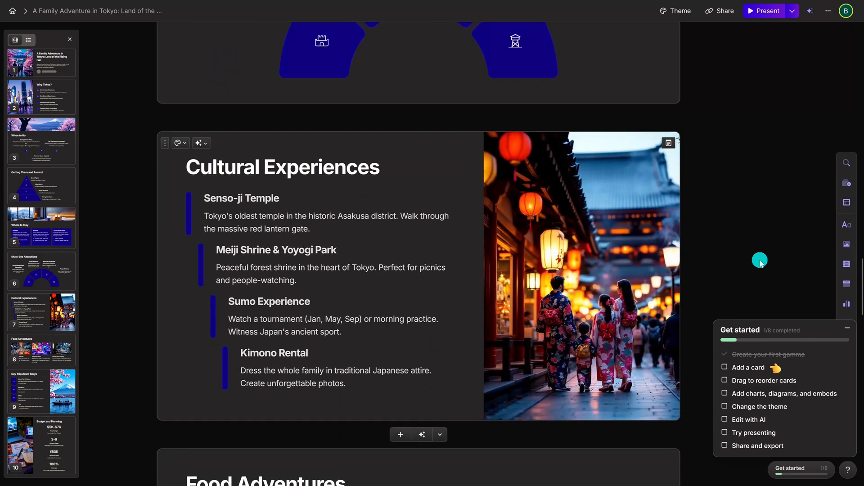
scroll("down", 3)
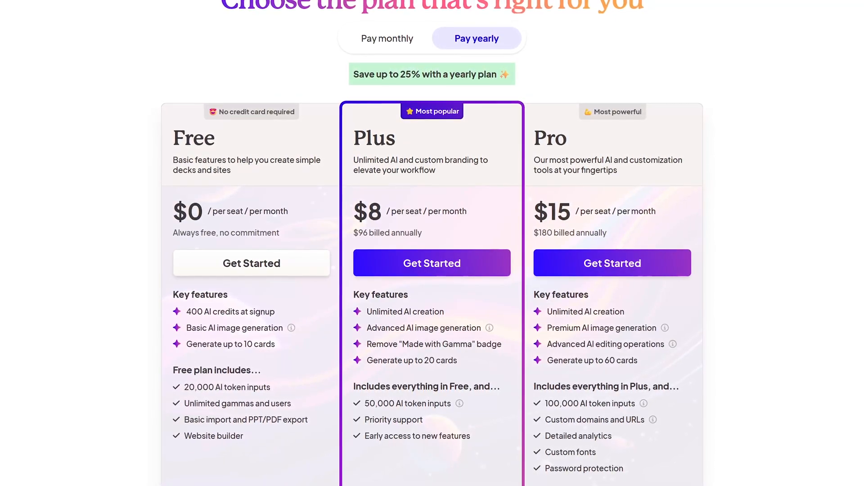
Step: Scroll Gamma's pricing page to the Free, Plus ($8) and Pro ($15) plan comparison
scroll("down", 3)
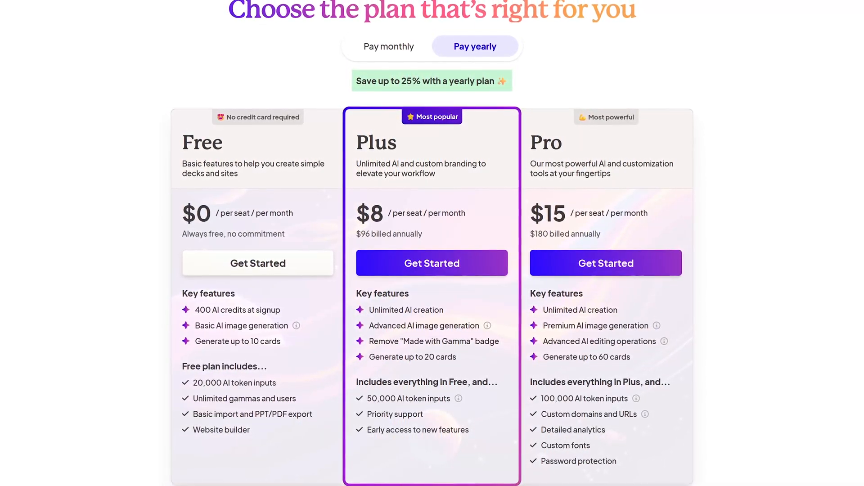
scroll("down", 3)
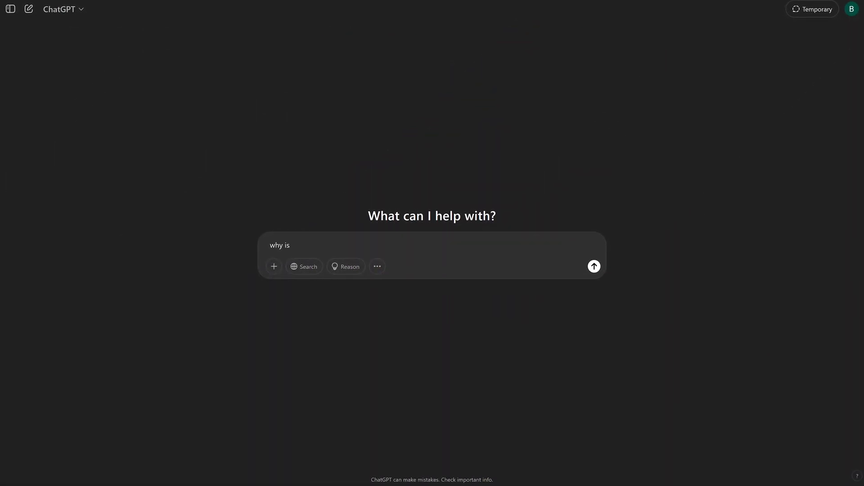
Step: Ask ChatGPT why Apple Intelligence is the way it is and submit the question
type("apple i")
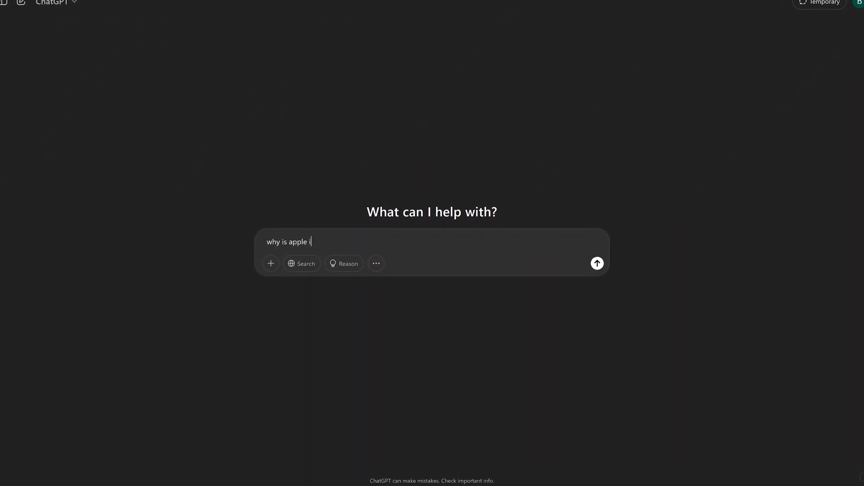
type("ntelligence so d")
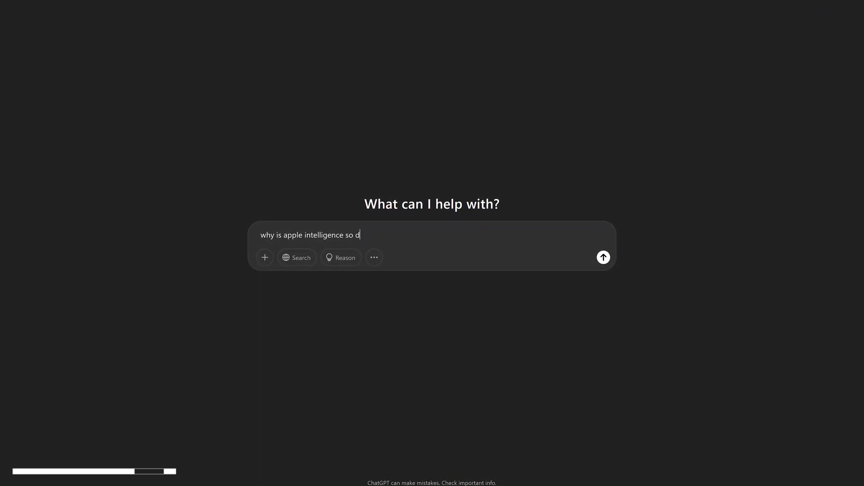
left_click(602, 257)
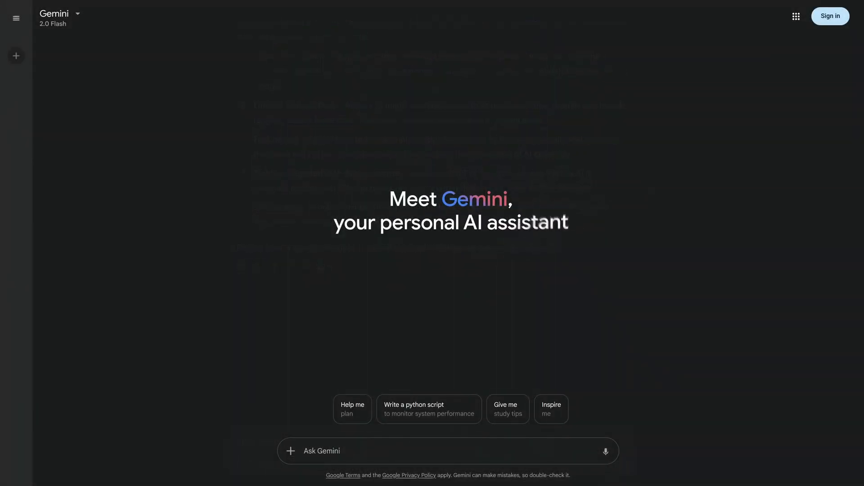
Step: Ask Gemini how tall Tom Cruise was and send the question
type("was tom cruise too short to play")
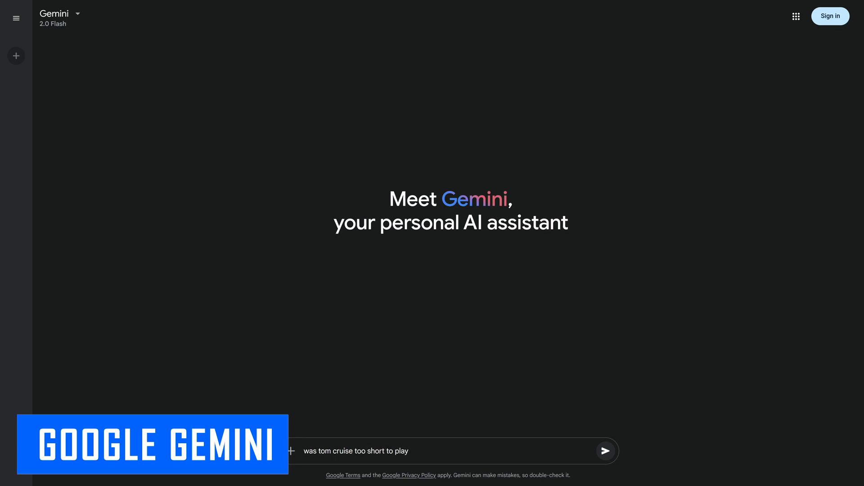
left_click(605, 451)
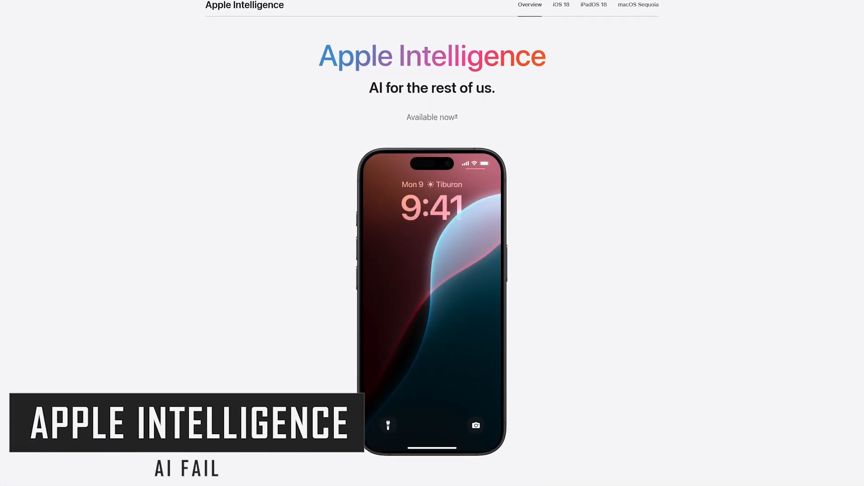
Step: Scroll the Apple Intelligence overview down to the image creation features
scroll("down", 3)
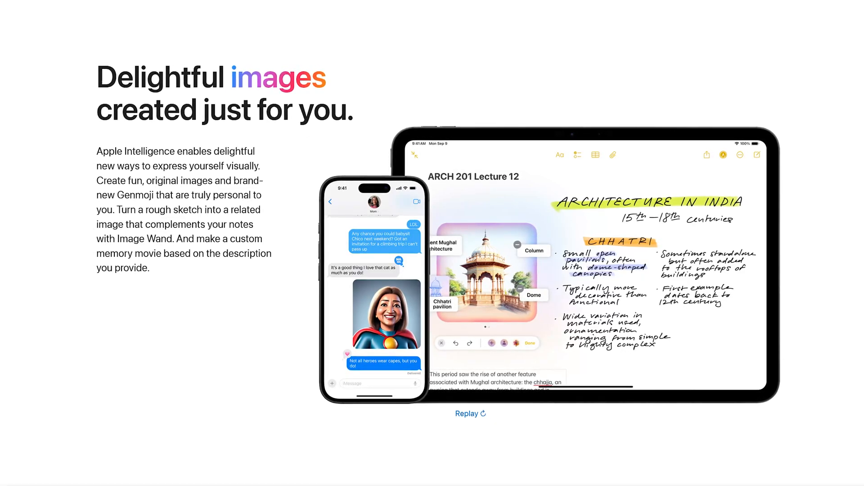
scroll("down", 3)
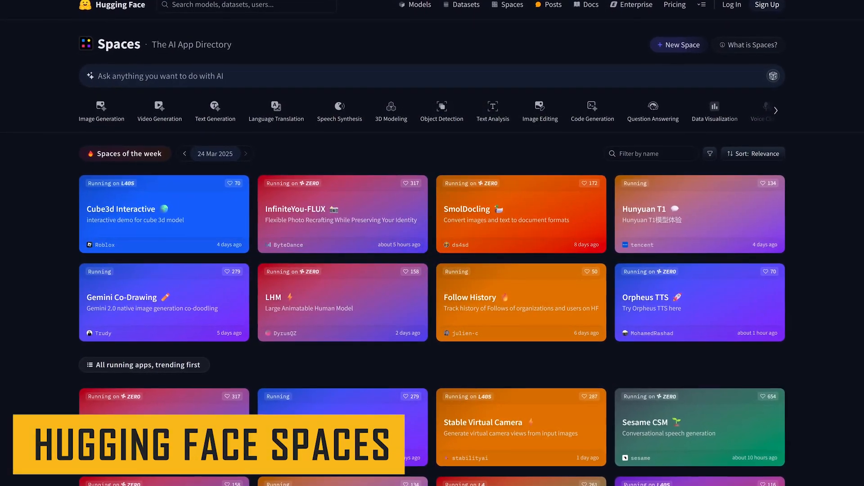
Step: Browse the trending Spaces list and return to the Spaces of the week
scroll("down", 3)
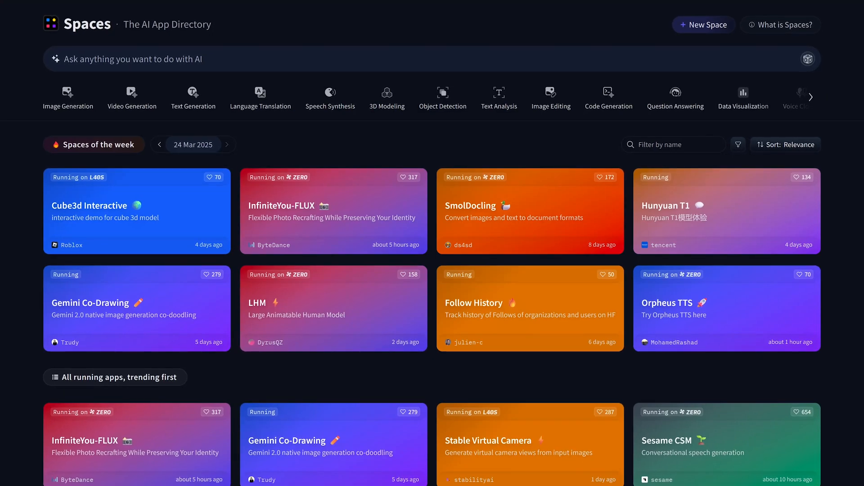
scroll("down", 3)
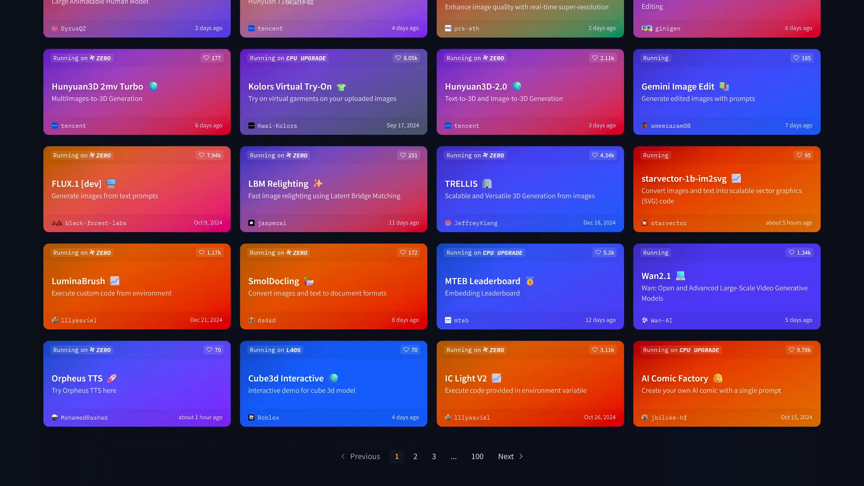
scroll("up", 3)
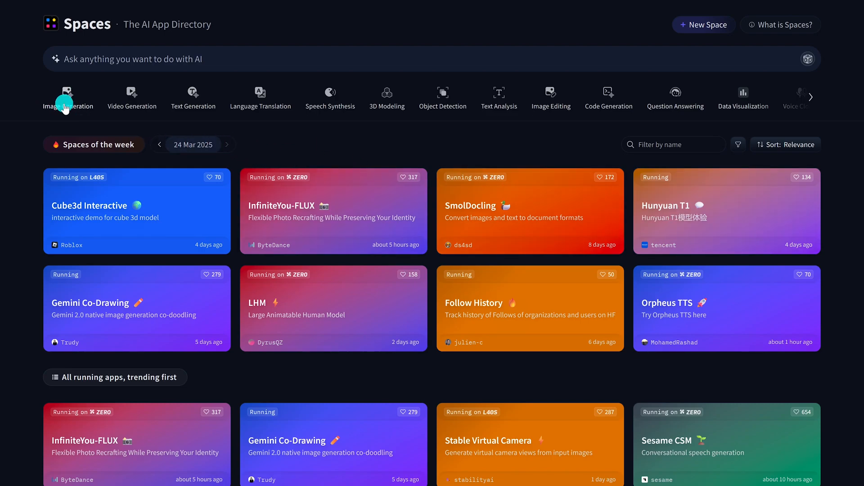
mouse_move(131, 98)
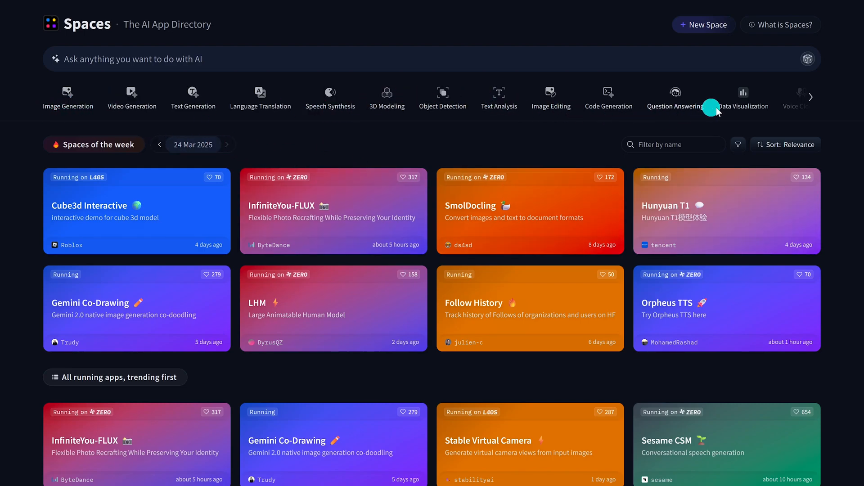
mouse_move(550, 99)
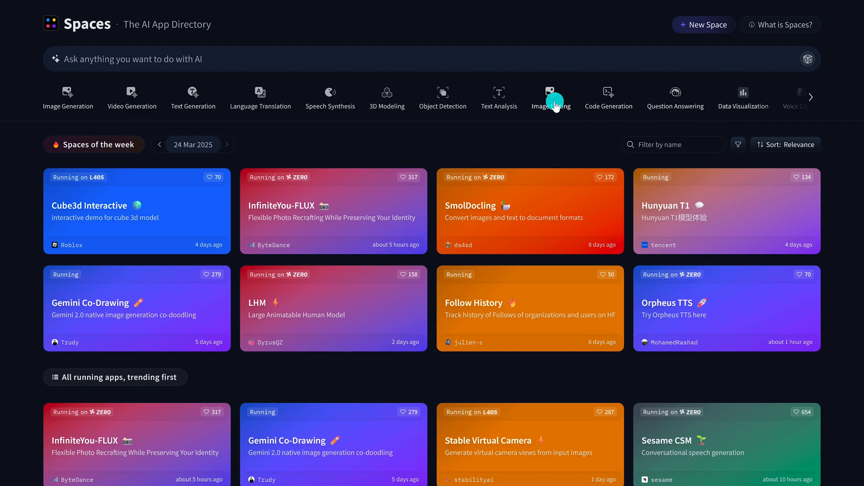
Step: Filter Spaces to the Image Editing category and show the sorting options
left_click(551, 92)
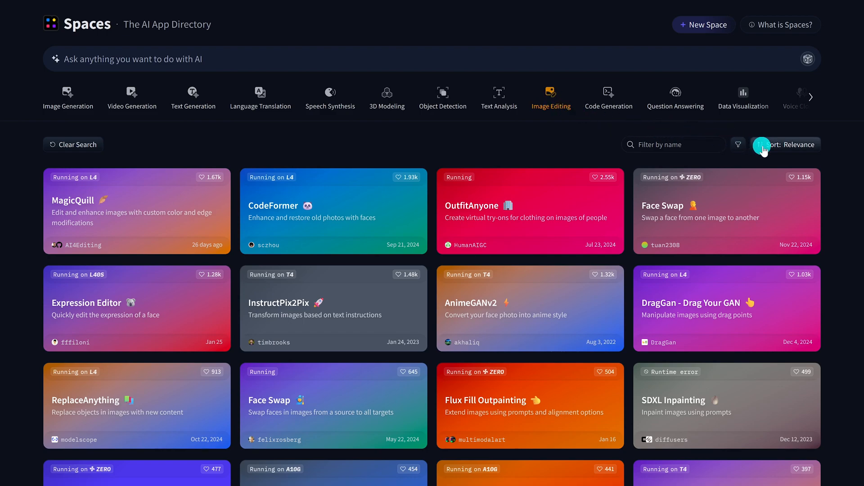
mouse_move(808, 152)
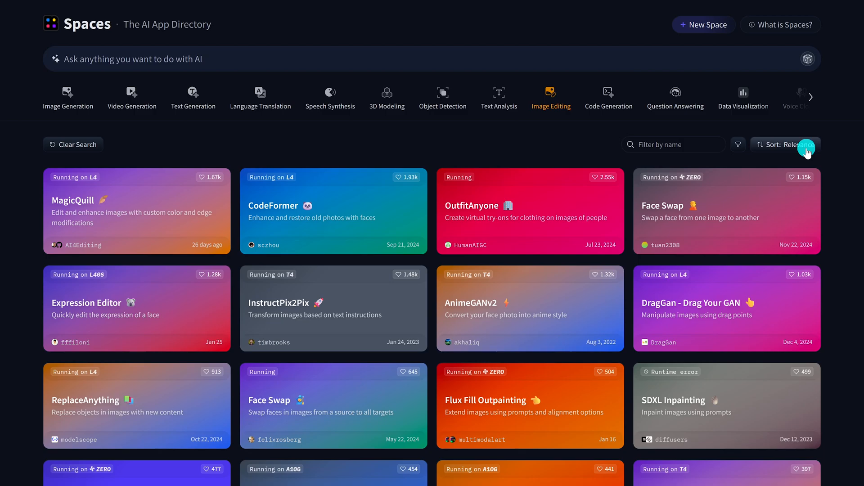
left_click(785, 144)
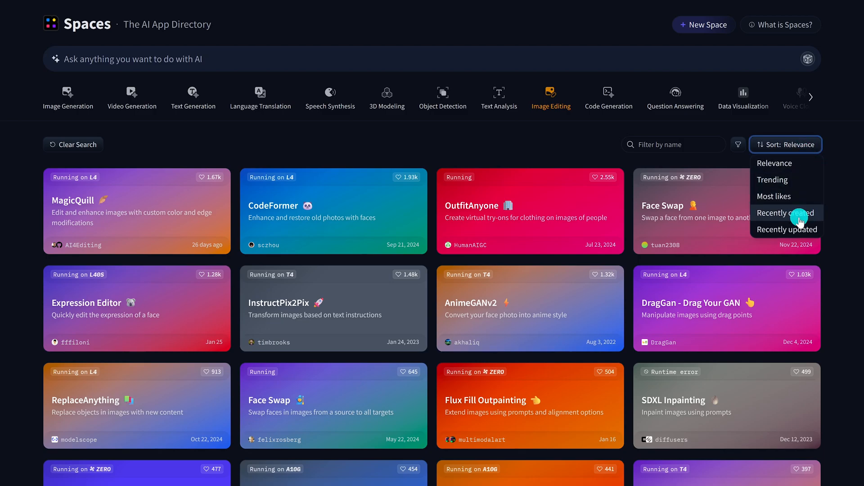